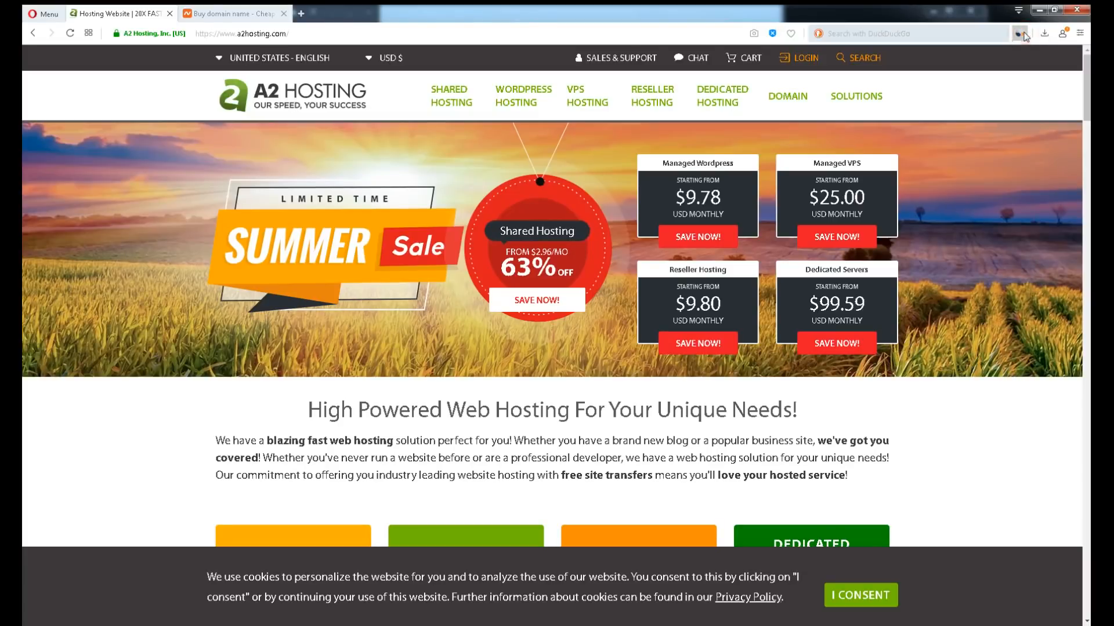
Bring up the Namecheap homepage and focus the domain search box
{"action": "left_click", "coordinate": [1018, 33]}
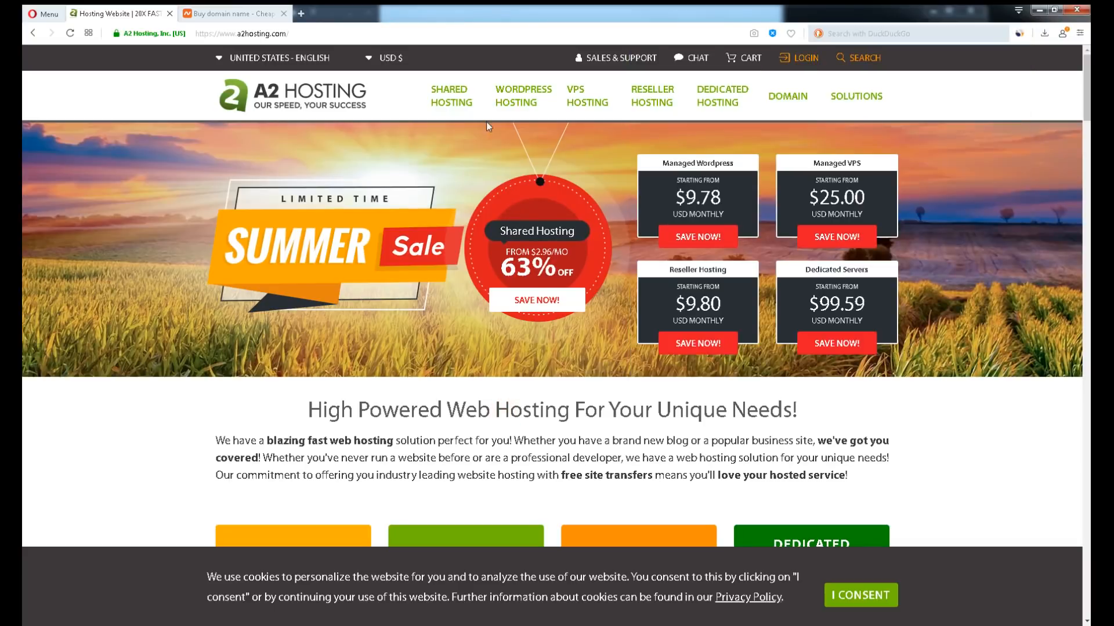
{"action": "left_click", "coordinate": [231, 14]}
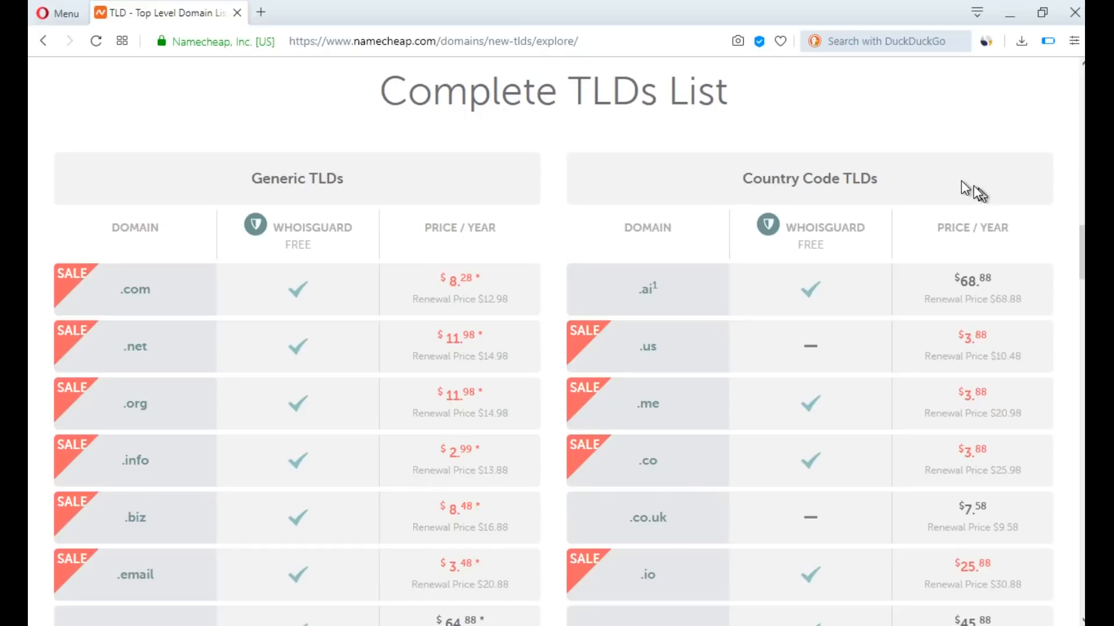
{"action": "scroll", "scroll_direction": "down", "scroll_amount": 3}
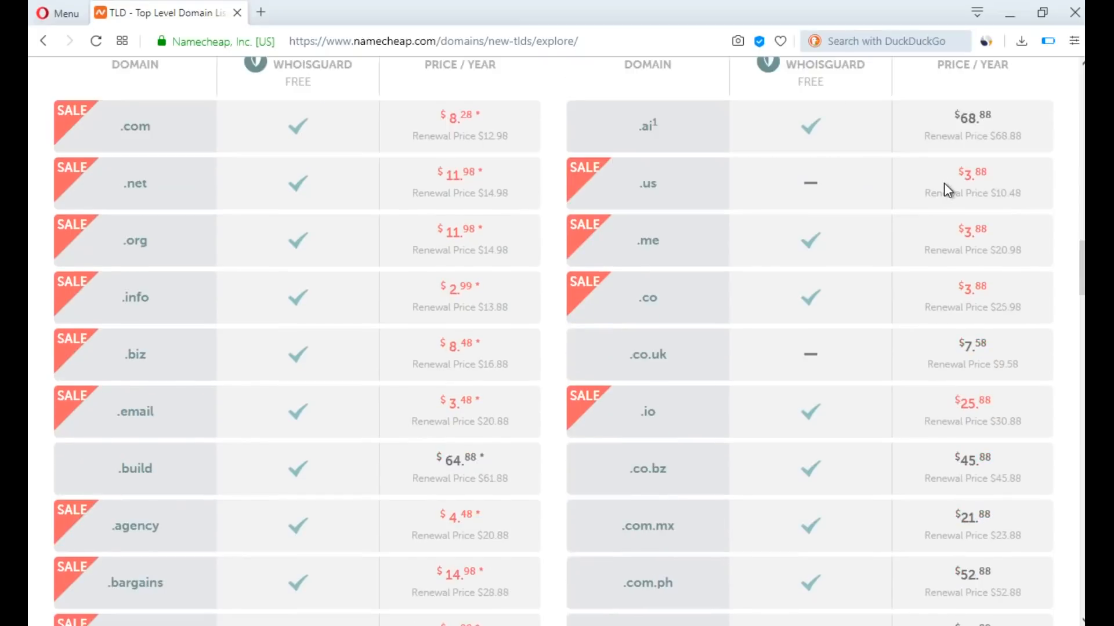
{"action": "scroll", "scroll_direction": "down", "scroll_amount": 3}
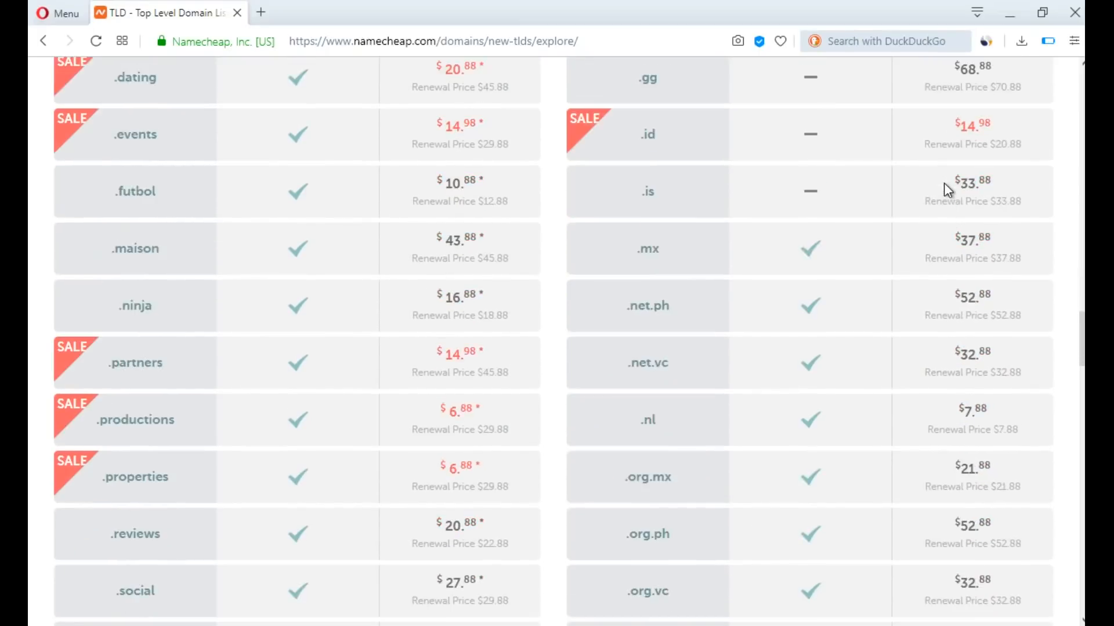
{"action": "scroll", "scroll_direction": "down", "scroll_amount": 3}
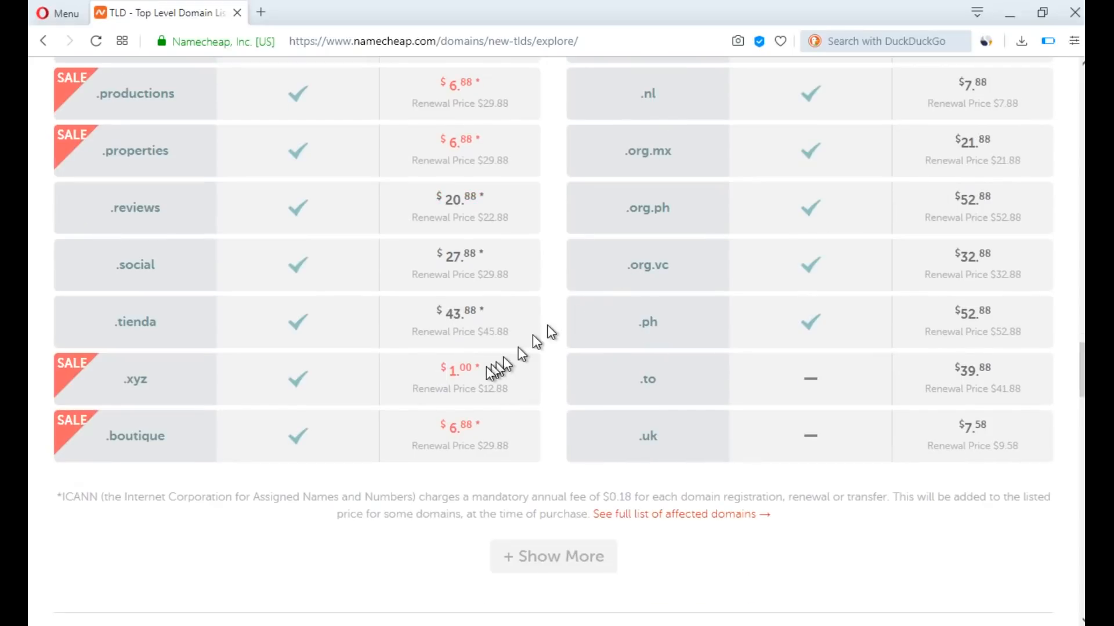
{"action": "double_click", "coordinate": [460, 369]}
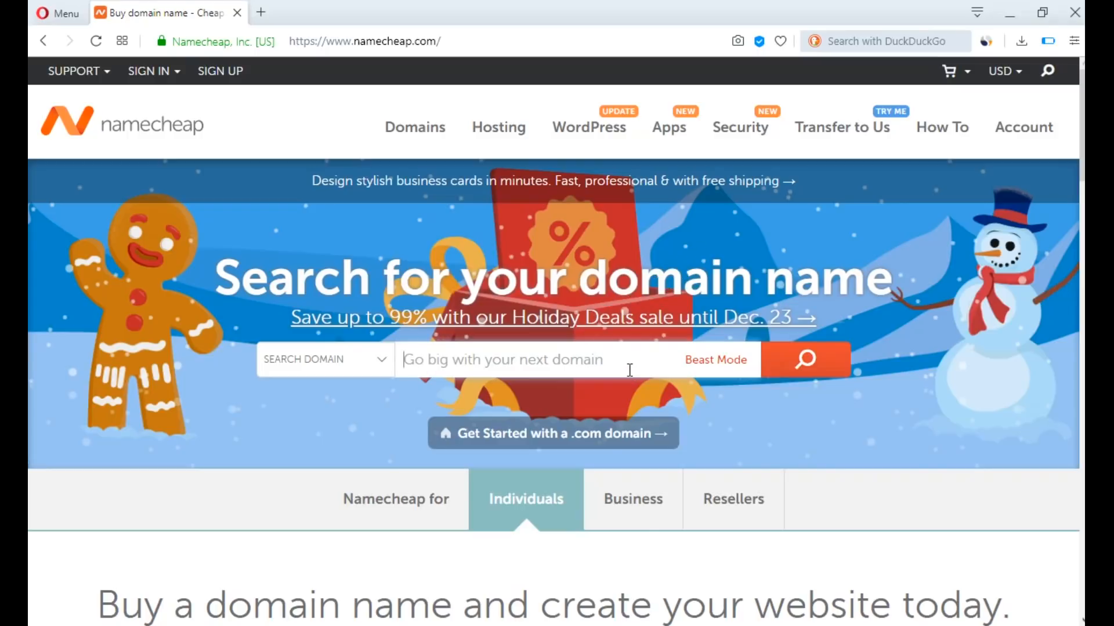
Try sample names in the search, ending with somerandomgenerateddomainname.com
{"action": "type", "text": "icecreampluswasabimus"}
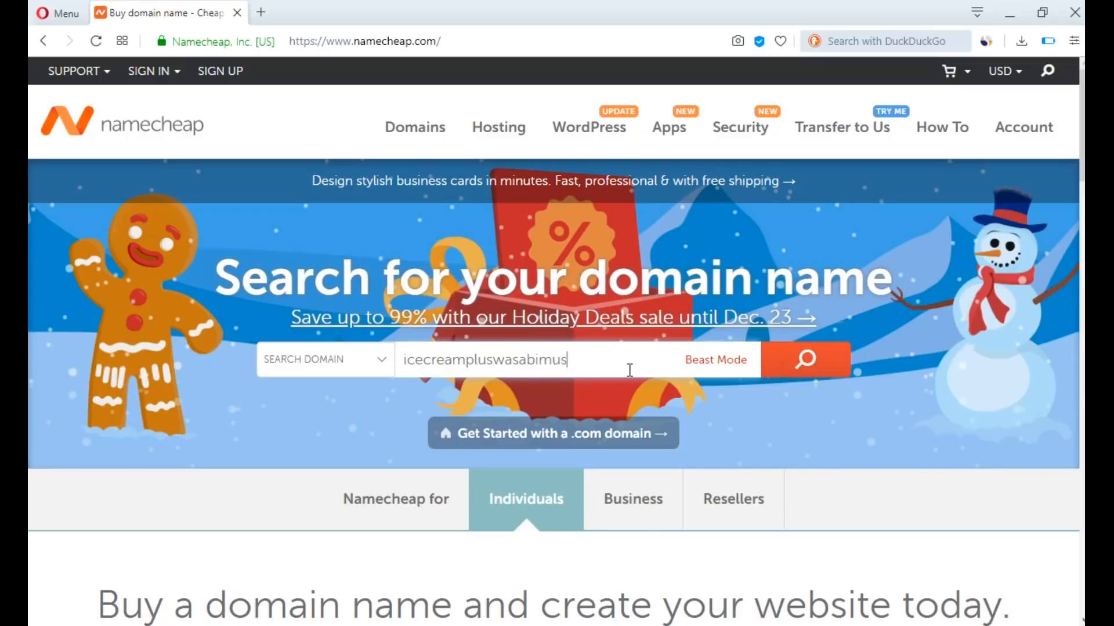
{"action": "type", "text": "swasabimustbesellinglikehotcake.com"}
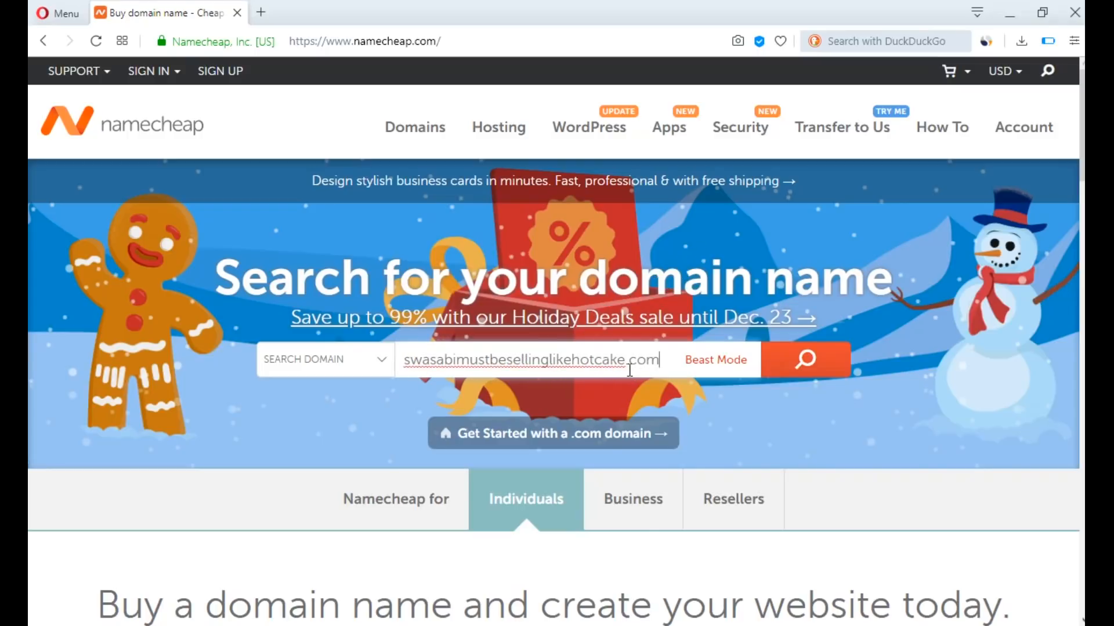
{"action": "type", "text": "peppermintneutralizeth"}
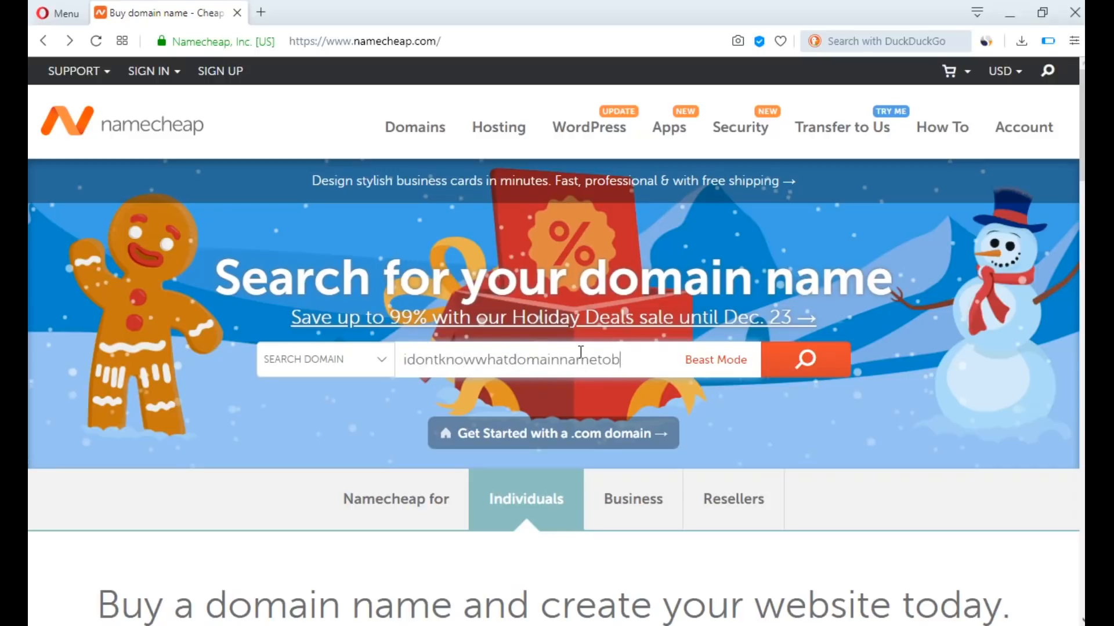
{"action": "type", "text": "somerand"}
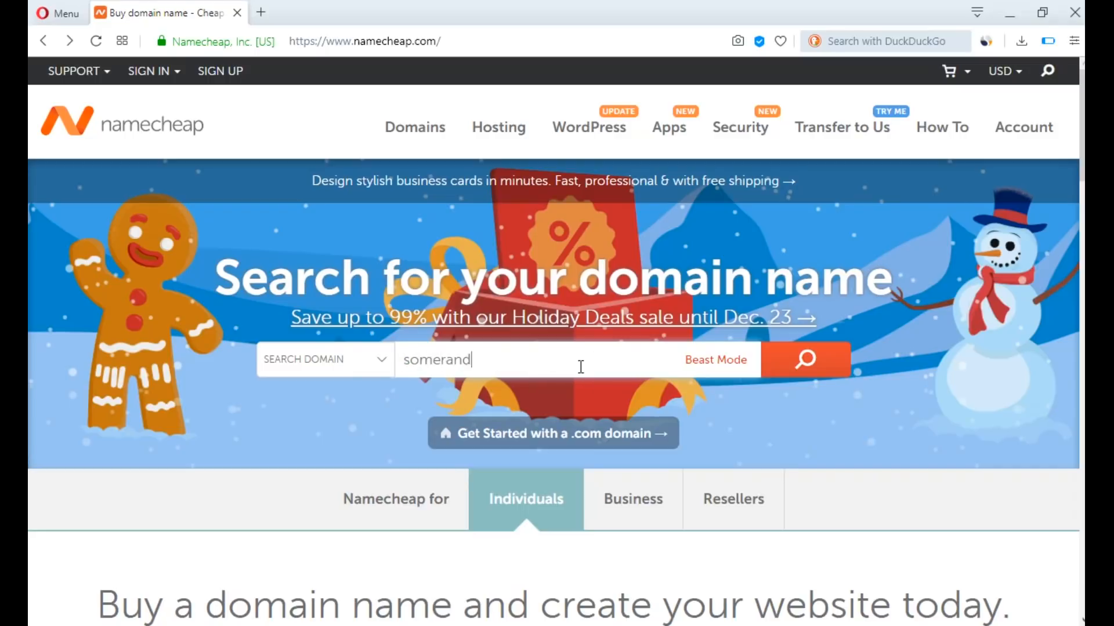
{"action": "type", "text": "omgenerateddomainname"}
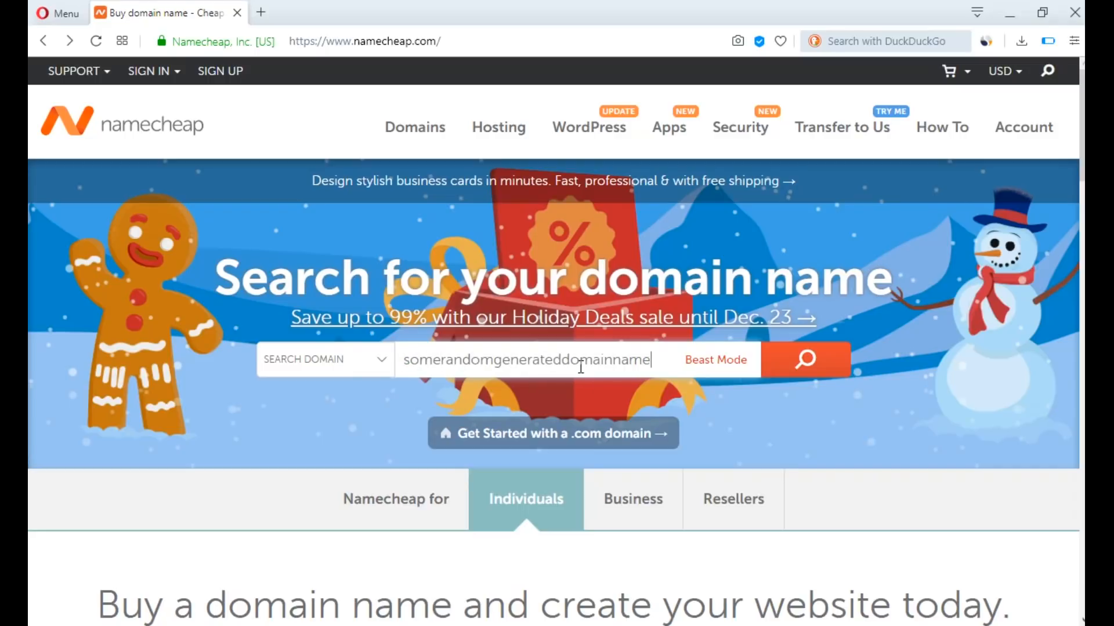
{"action": "type", "text": ".com"}
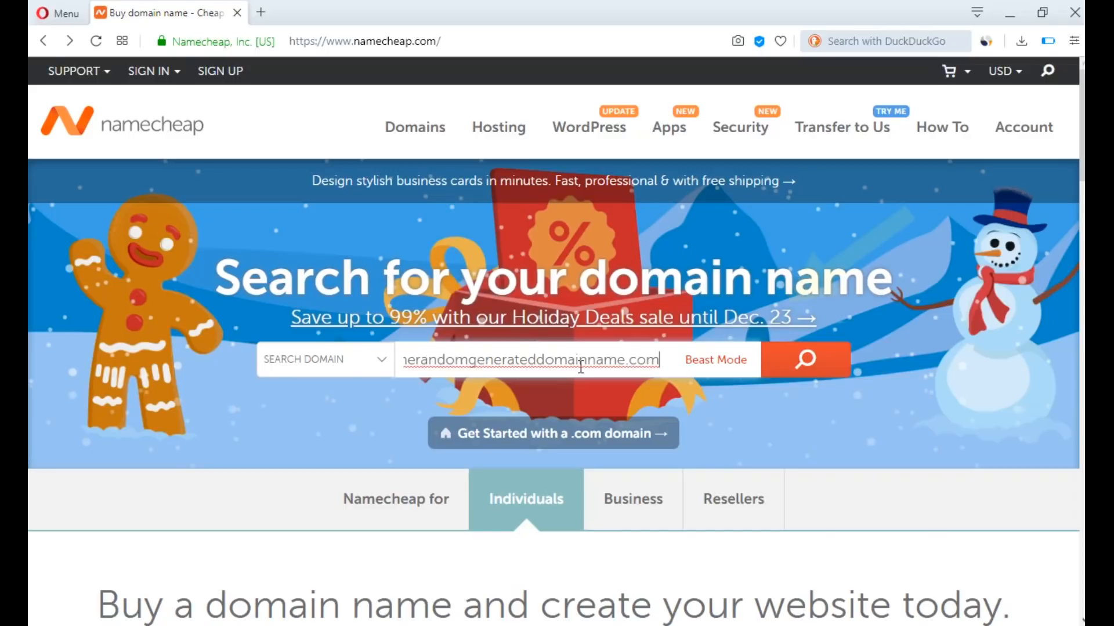
{"action": "left_click", "coordinate": [805, 359]}
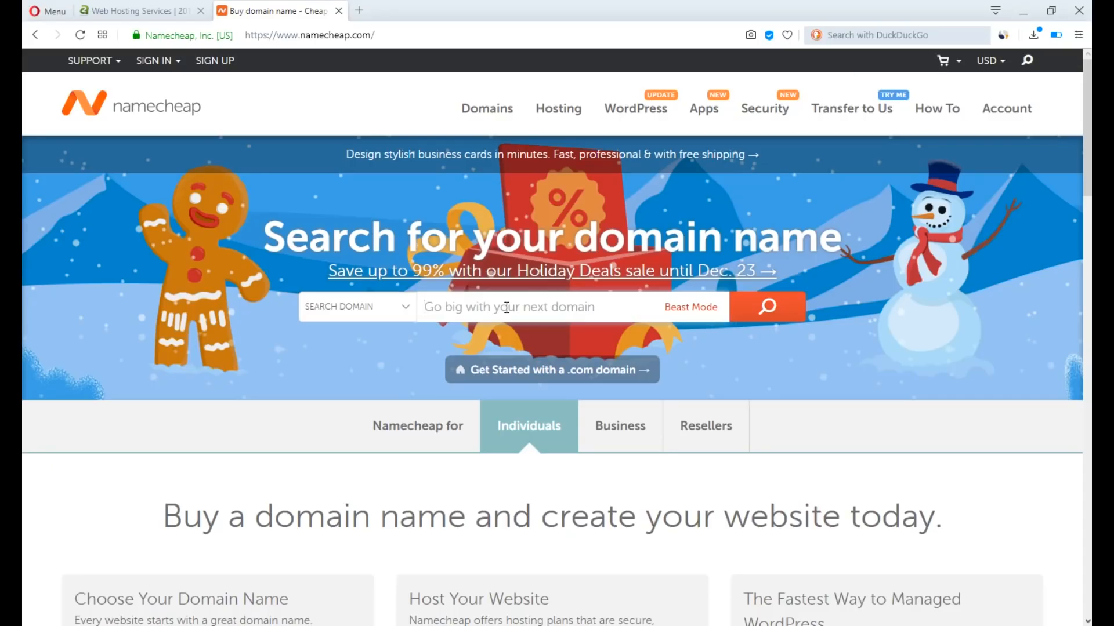
Search arandomdomainnametotesta2lite.xyz and add it to the cart at $1.18 subtotal
{"action": "type", "text": "ar"}
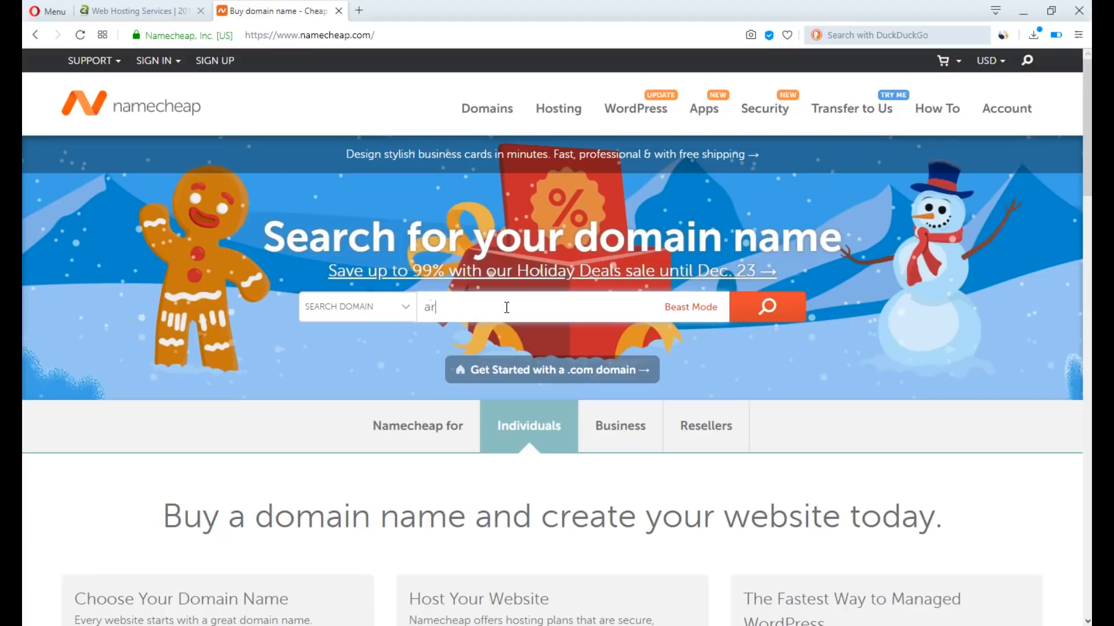
{"action": "type", "text": "randomdomainnametotesta2lite.xyz"}
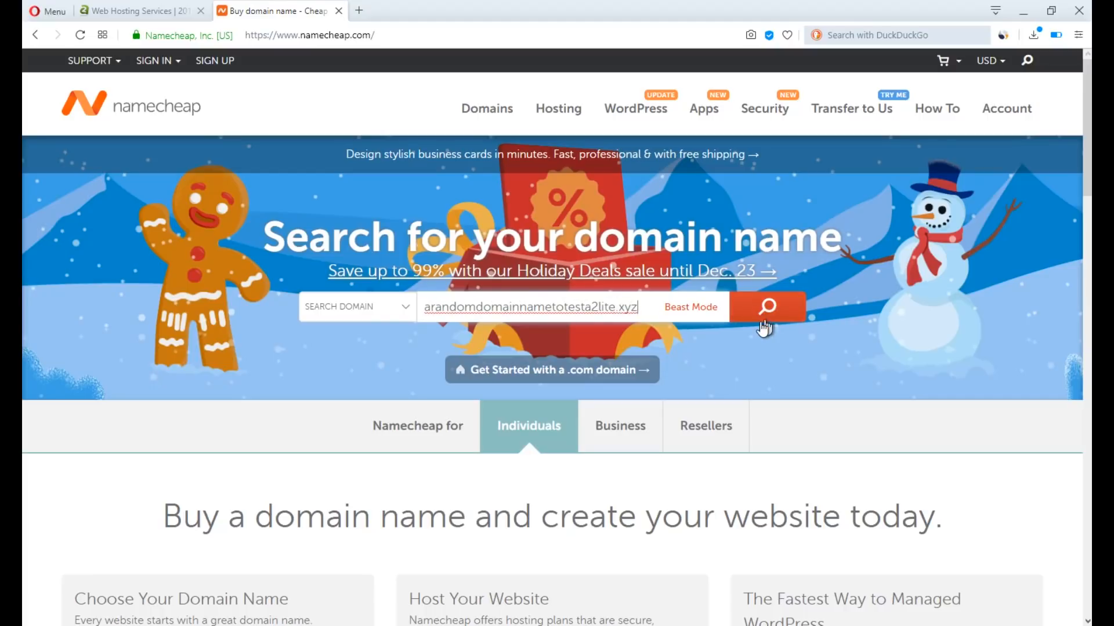
{"action": "left_click", "coordinate": [767, 307]}
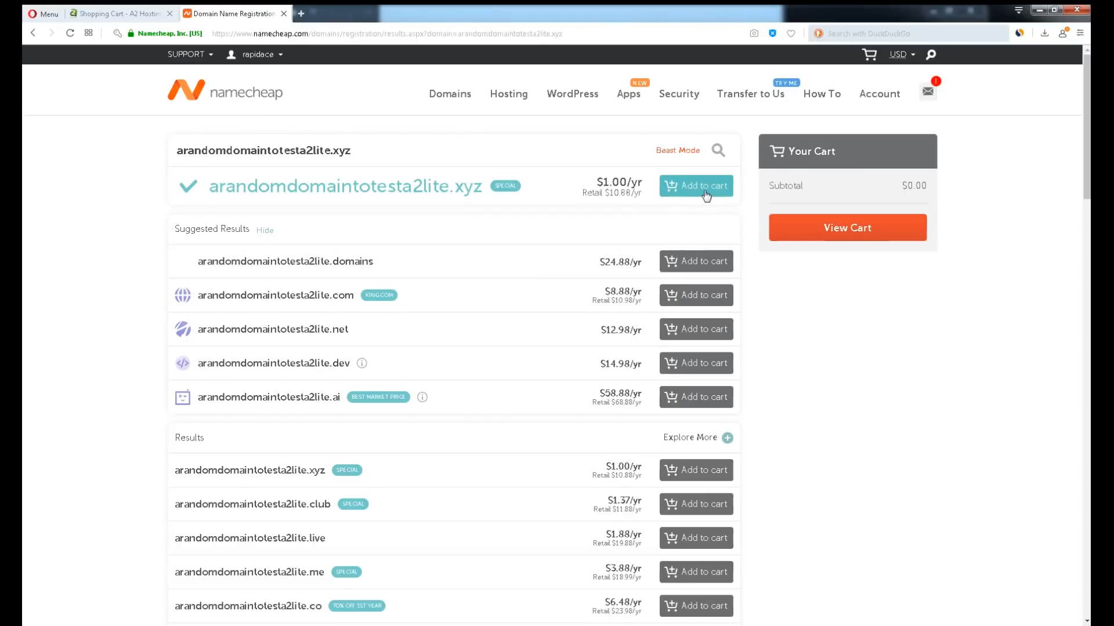
{"action": "left_click", "coordinate": [695, 186]}
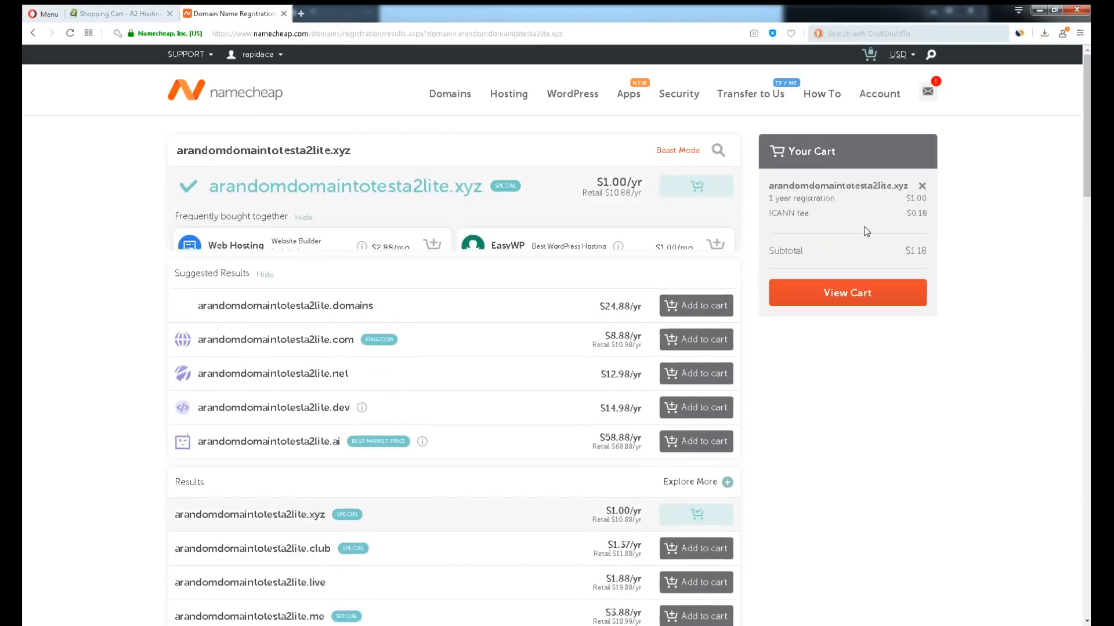
{"action": "left_click", "coordinate": [117, 13]}
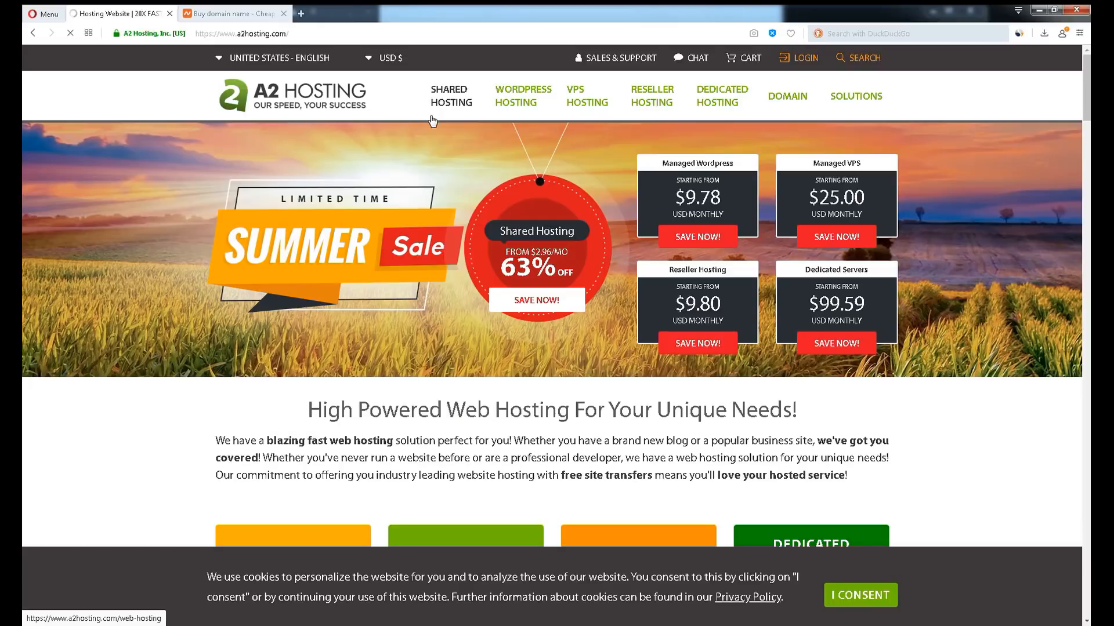
Scroll the WordPress Hosting page to the Lite $2.94, Swift $4.90 and Turbo $9.31 plan cards
{"action": "scroll", "scroll_direction": "down", "scroll_amount": 3}
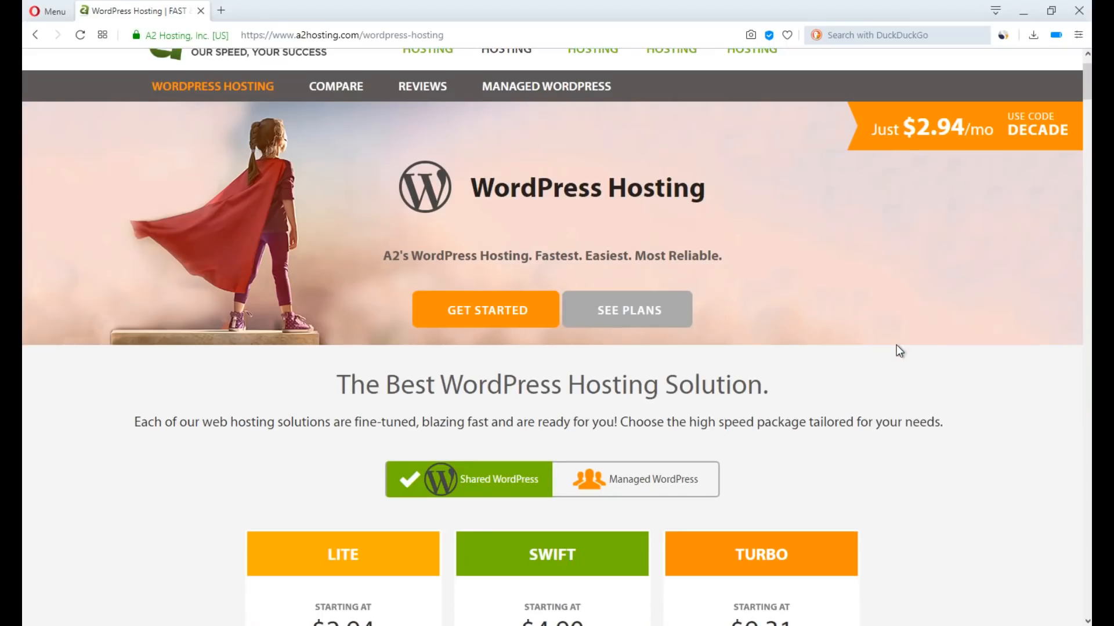
{"action": "scroll", "scroll_direction": "down", "scroll_amount": 3}
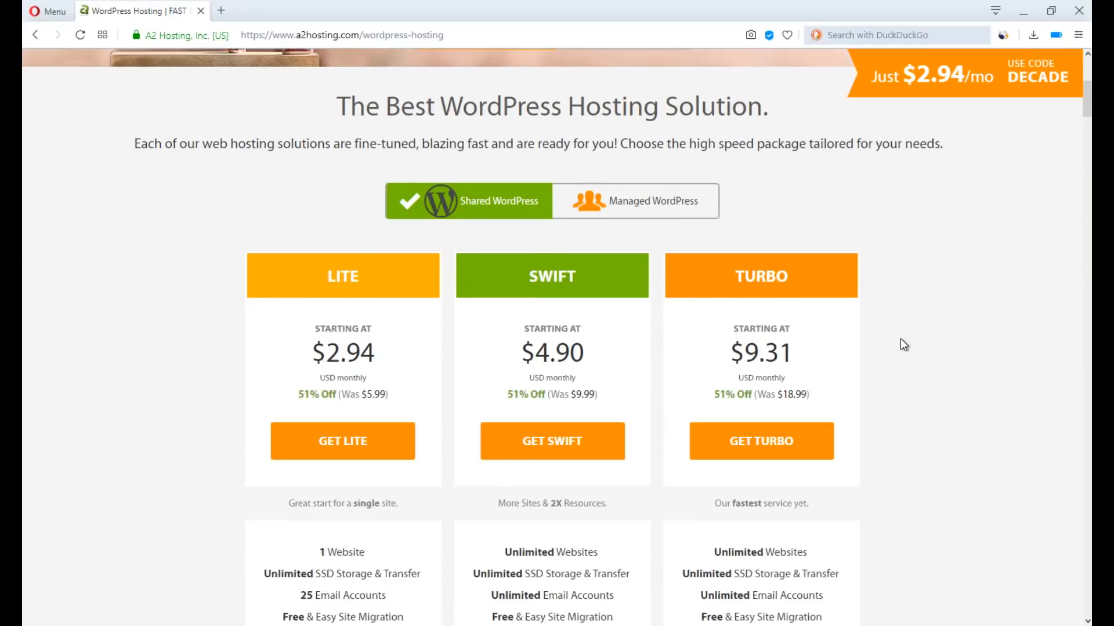
{"action": "scroll", "scroll_direction": "down", "scroll_amount": 3}
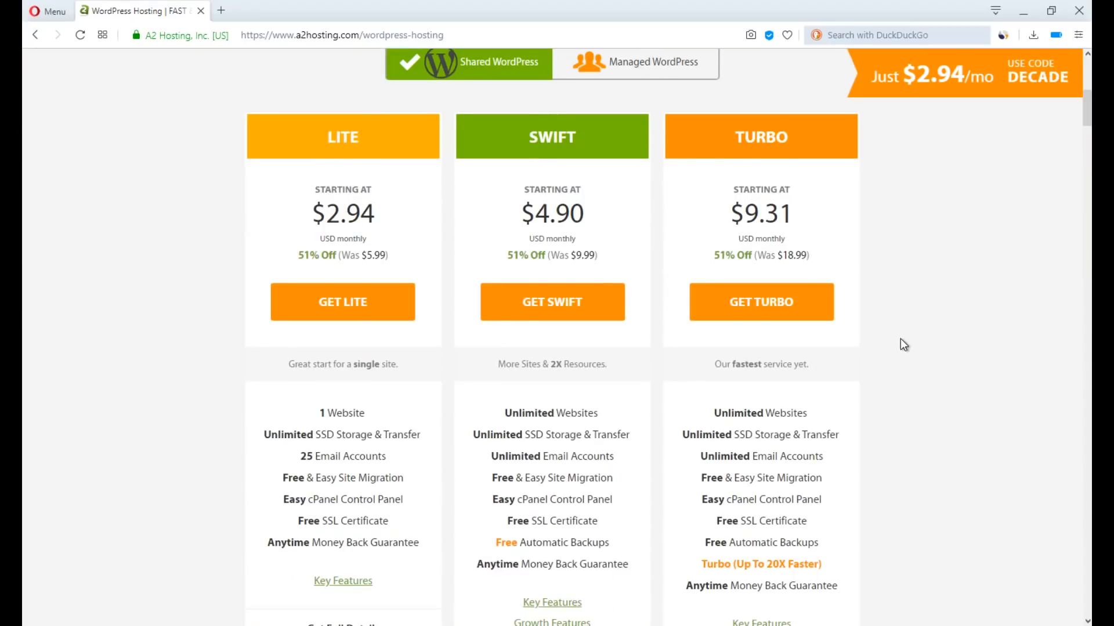
{"action": "scroll", "scroll_direction": "down", "scroll_amount": 3}
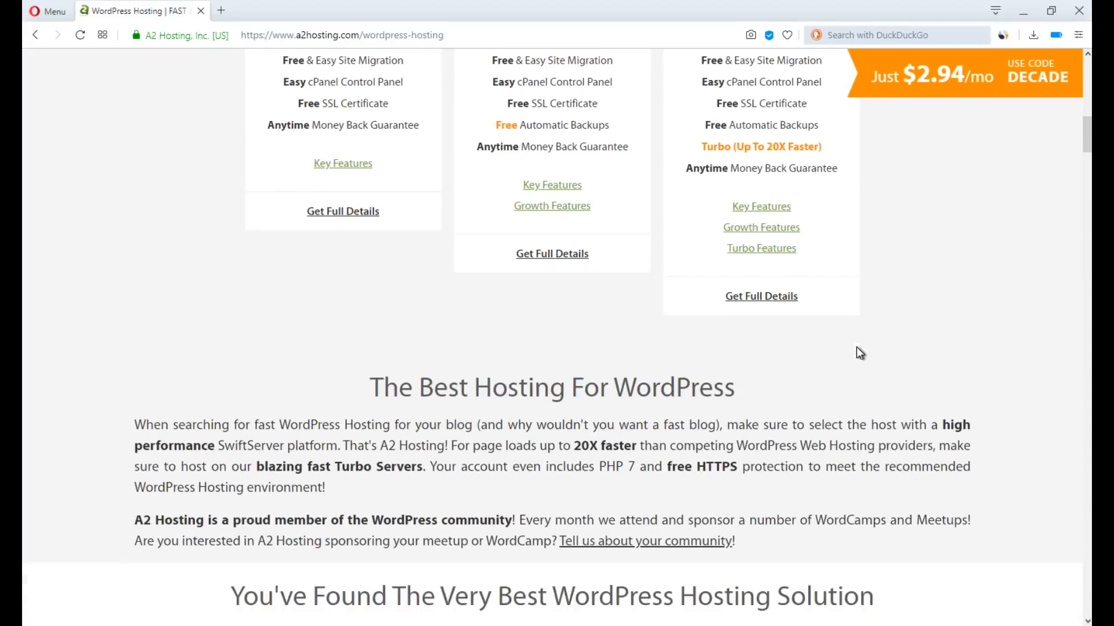
{"action": "scroll", "scroll_direction": "down", "scroll_amount": 3}
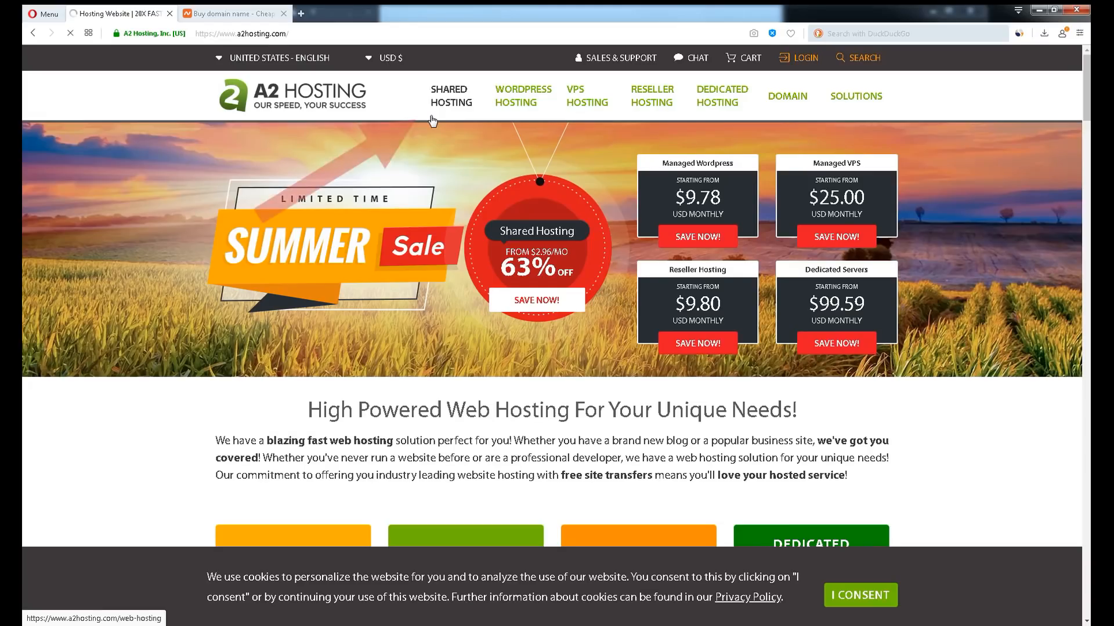
Order the Lite shared hosting plan with discount code SU63MM selected
{"action": "left_click", "coordinate": [450, 97]}
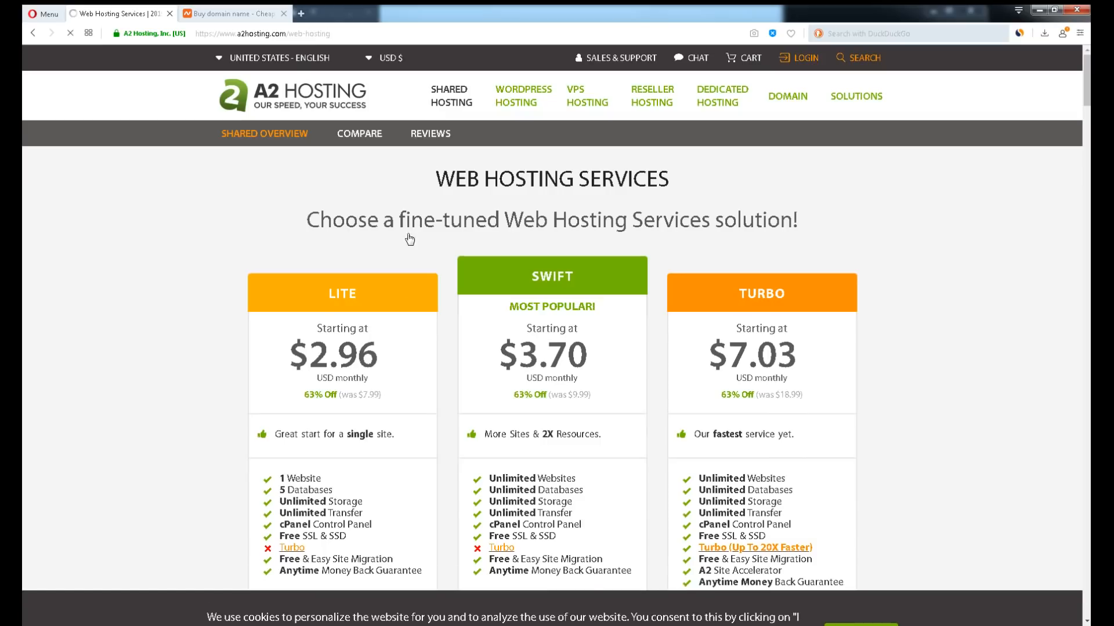
{"action": "scroll", "scroll_direction": "down", "scroll_amount": 3}
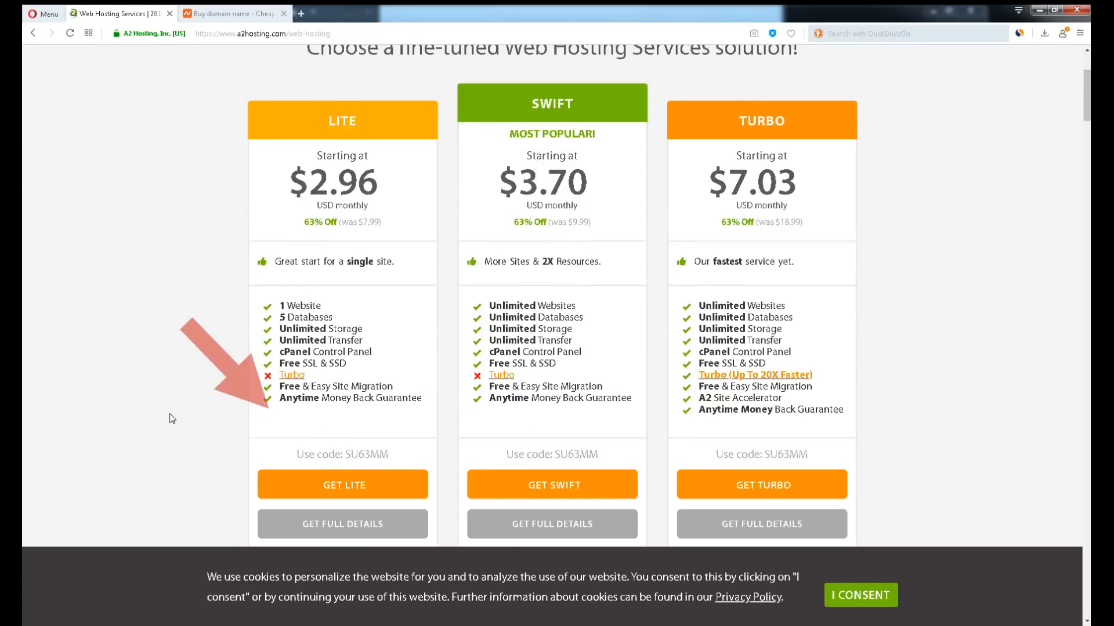
{"action": "left_click", "coordinate": [343, 427]}
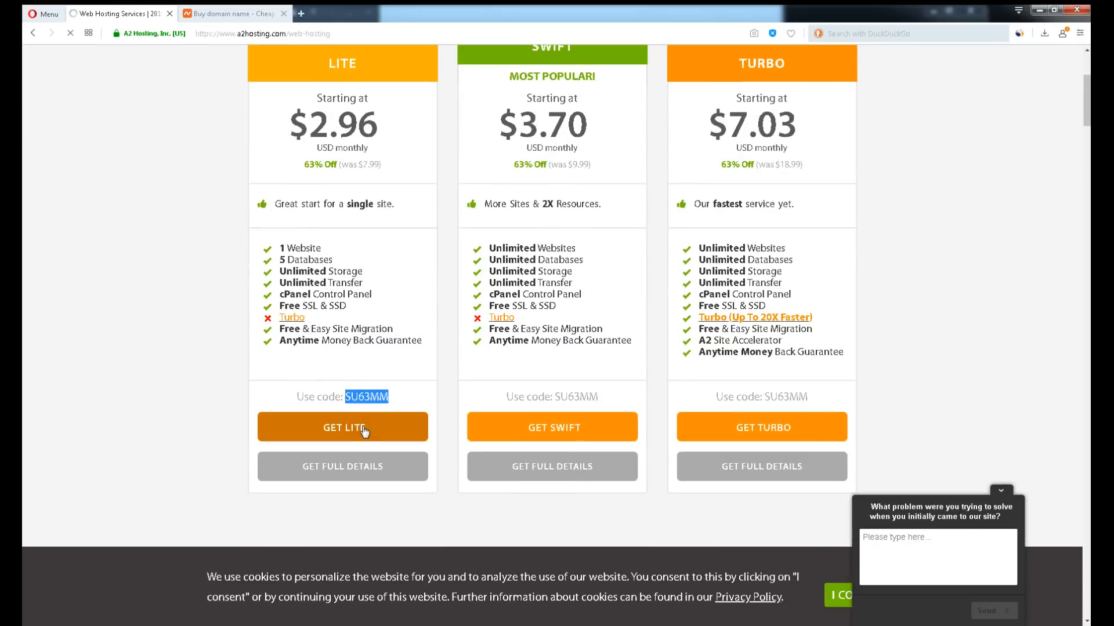
{"action": "left_click", "coordinate": [342, 427]}
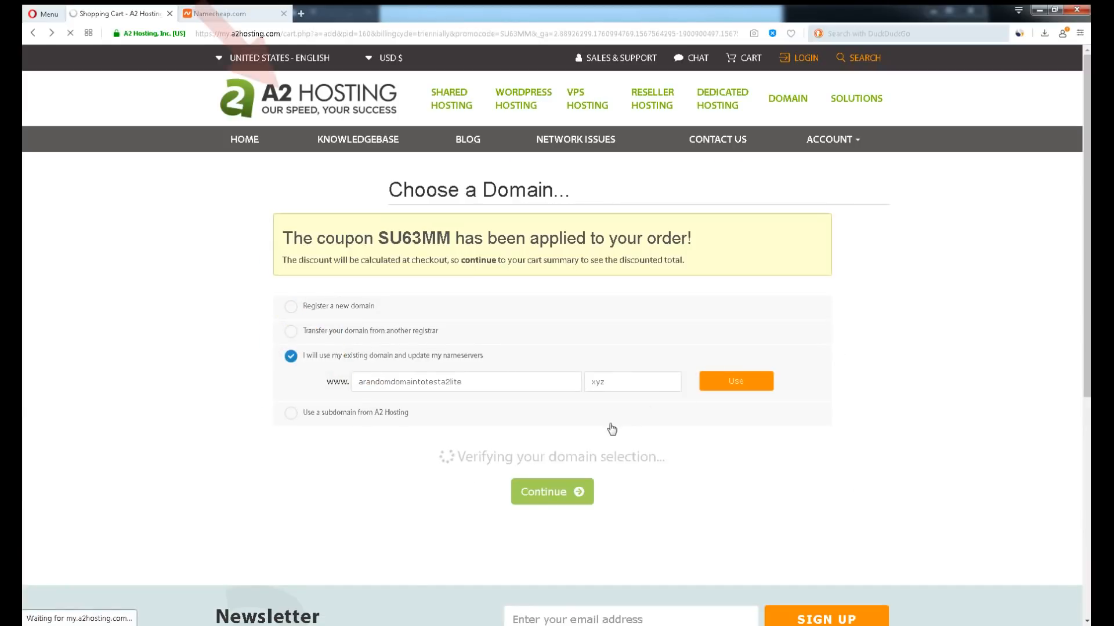
Confirm the existing .xyz domain so the Lite plan configuration shows $3.70 due today
{"action": "left_click", "coordinate": [552, 492]}
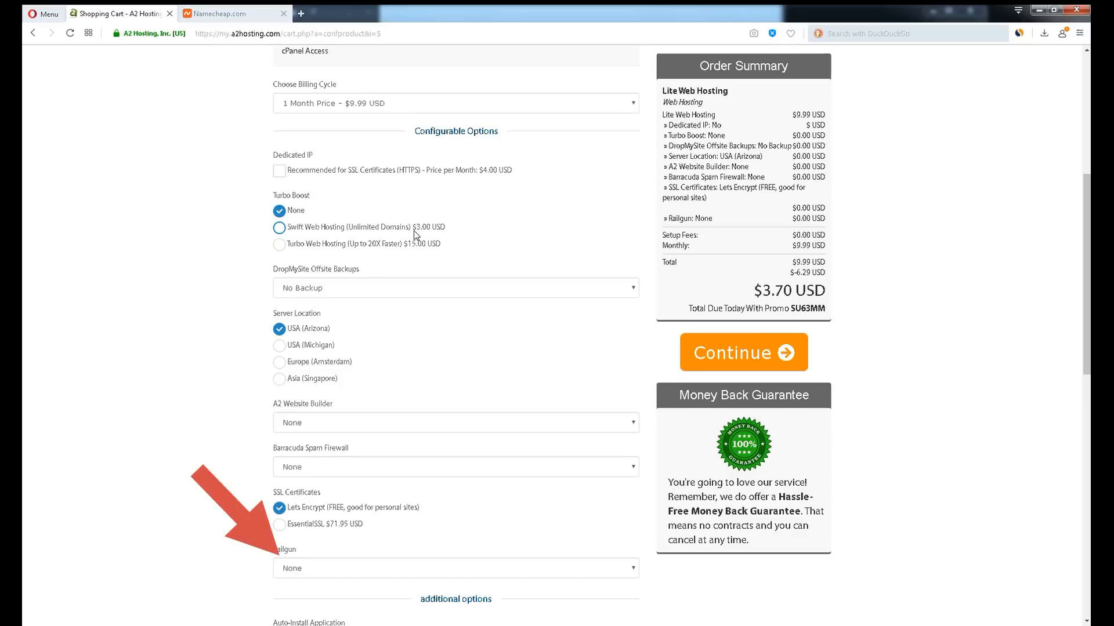
Set WordPress as the auto-install application and continue to Review & Checkout
{"action": "left_click", "coordinate": [455, 354]}
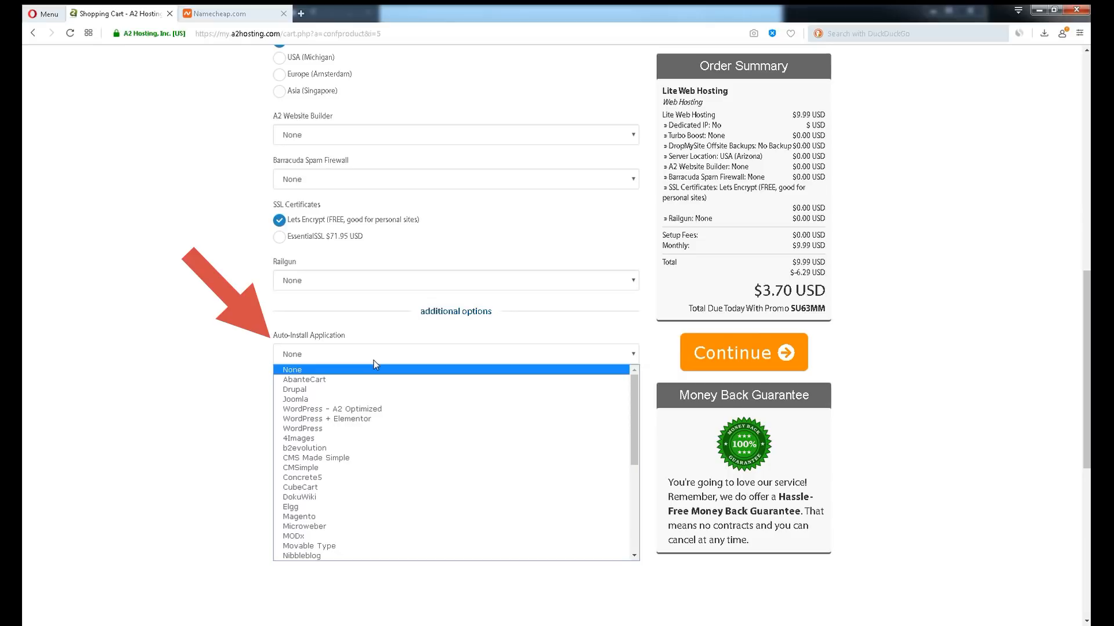
{"action": "left_click", "coordinate": [302, 428]}
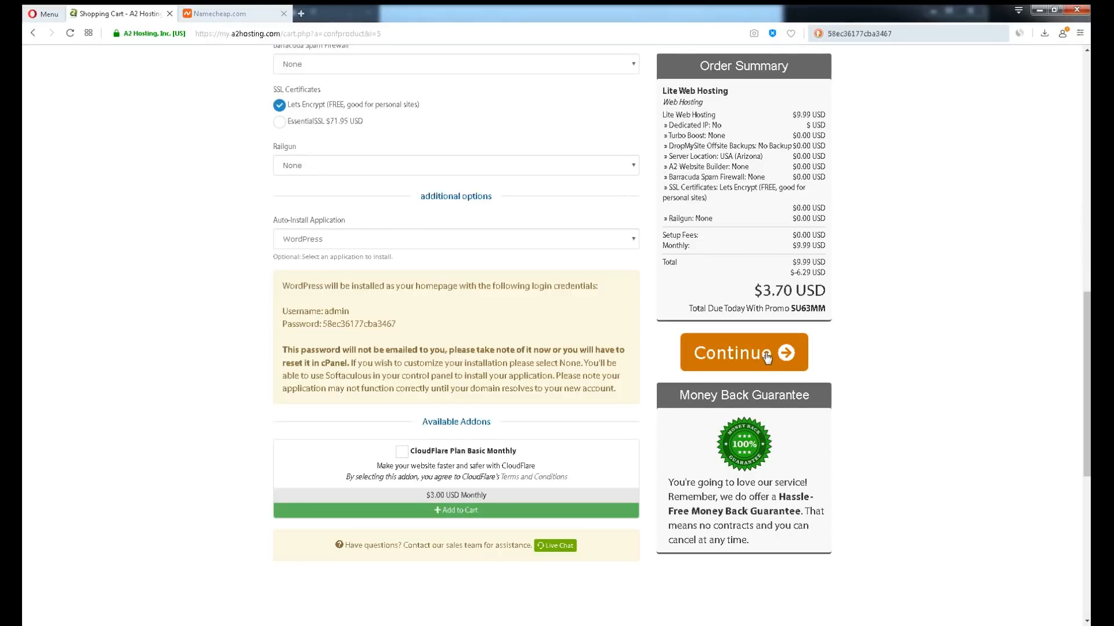
{"action": "left_click", "coordinate": [743, 352]}
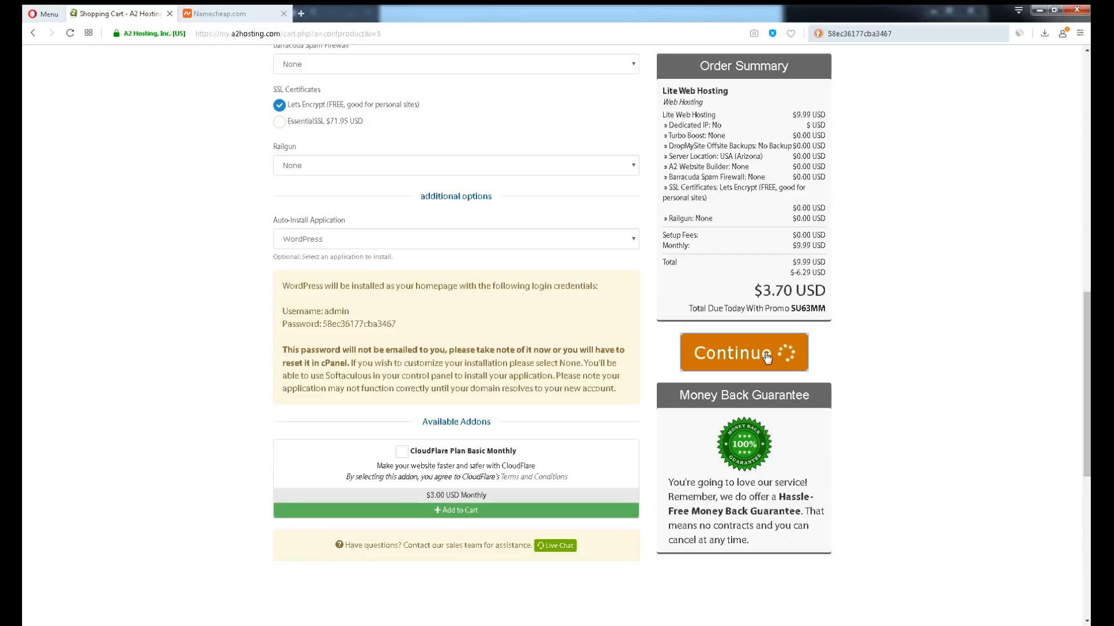
{"action": "left_click", "coordinate": [742, 352]}
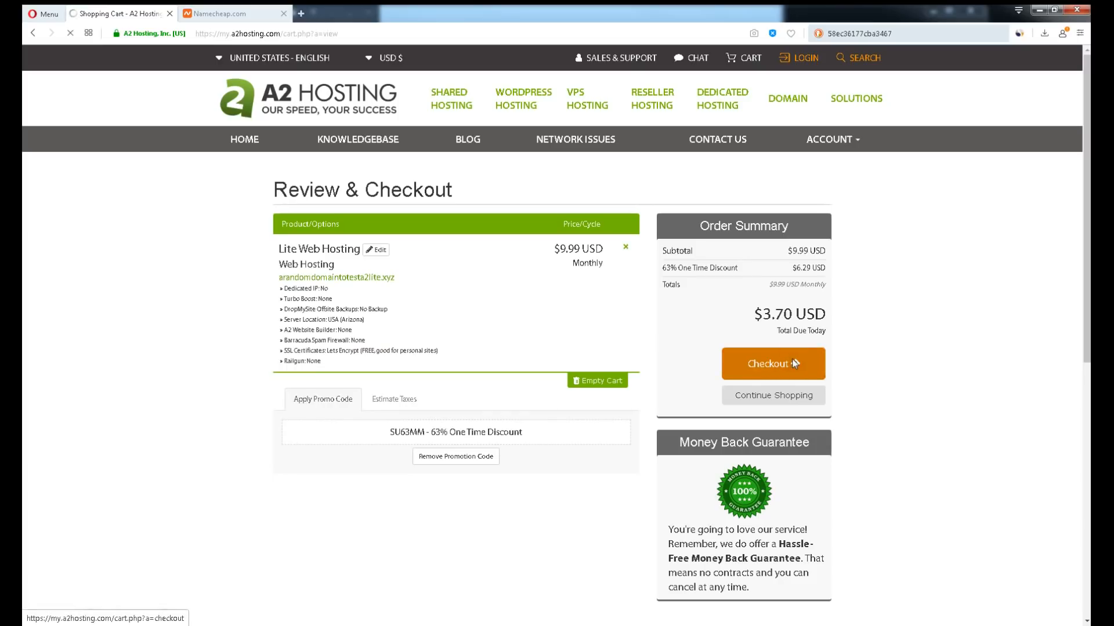
Proceed to checkout and read the Terms of Service down to the prohibited uses section
{"action": "left_click", "coordinate": [773, 363]}
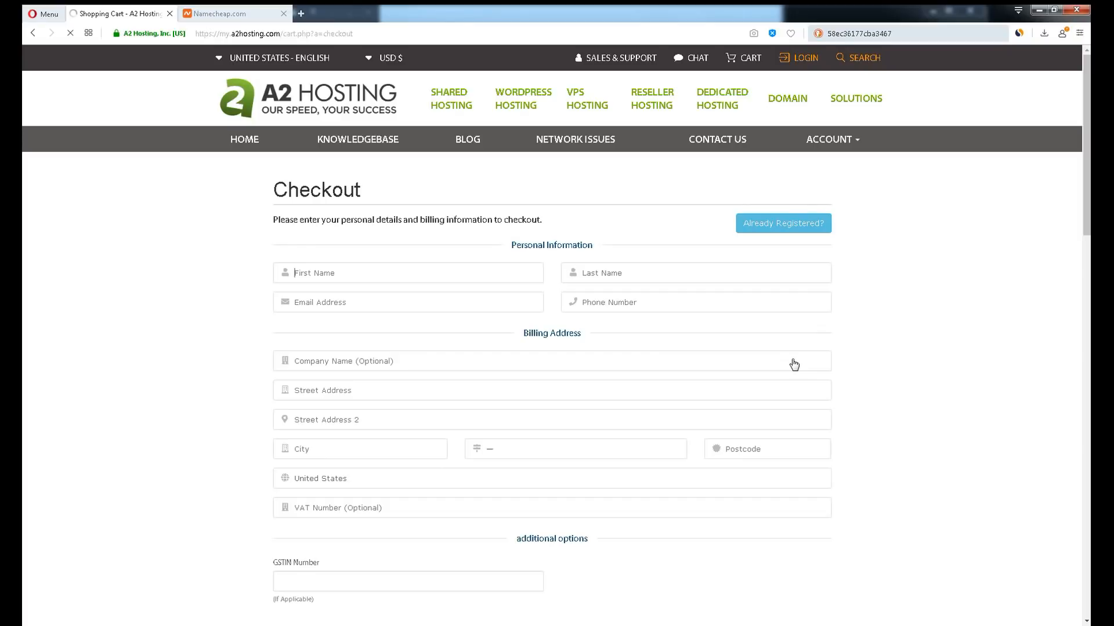
{"action": "left_click", "coordinate": [782, 222]}
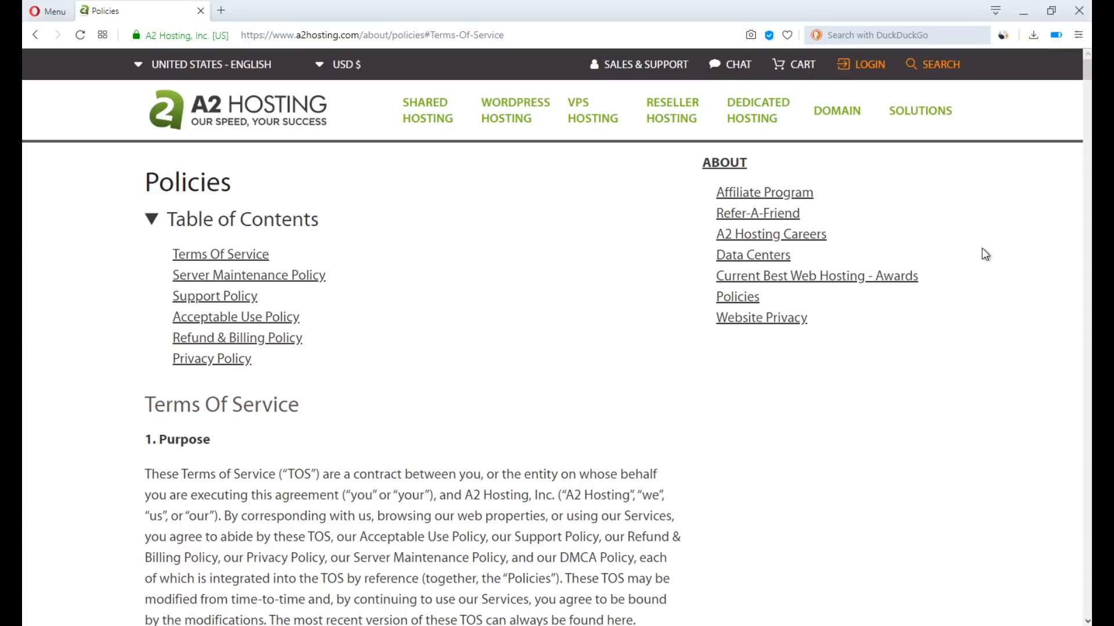
{"action": "scroll", "scroll_direction": "down", "scroll_amount": 3}
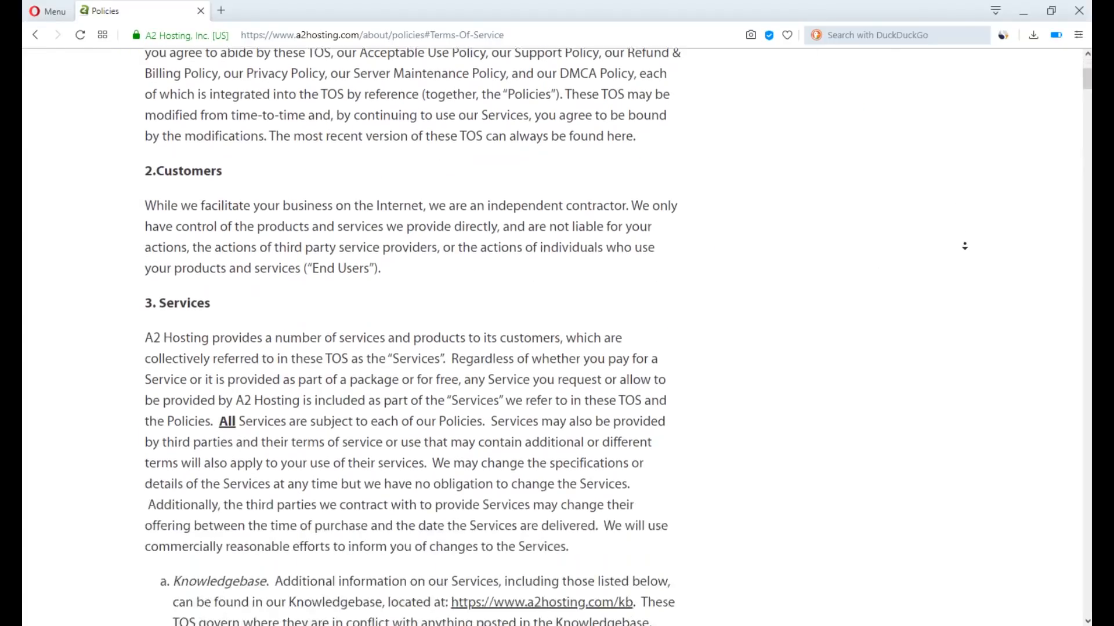
{"action": "scroll", "scroll_direction": "down", "scroll_amount": 3}
{"action": "type", "text": "prohibit"}
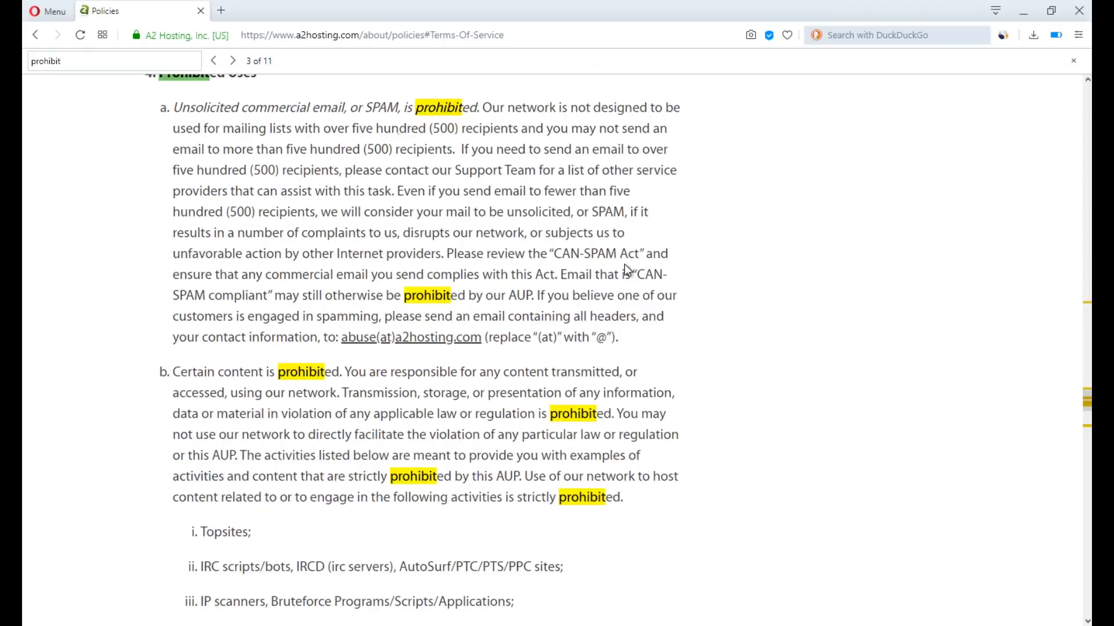
{"action": "scroll", "scroll_direction": "down", "scroll_amount": 3}
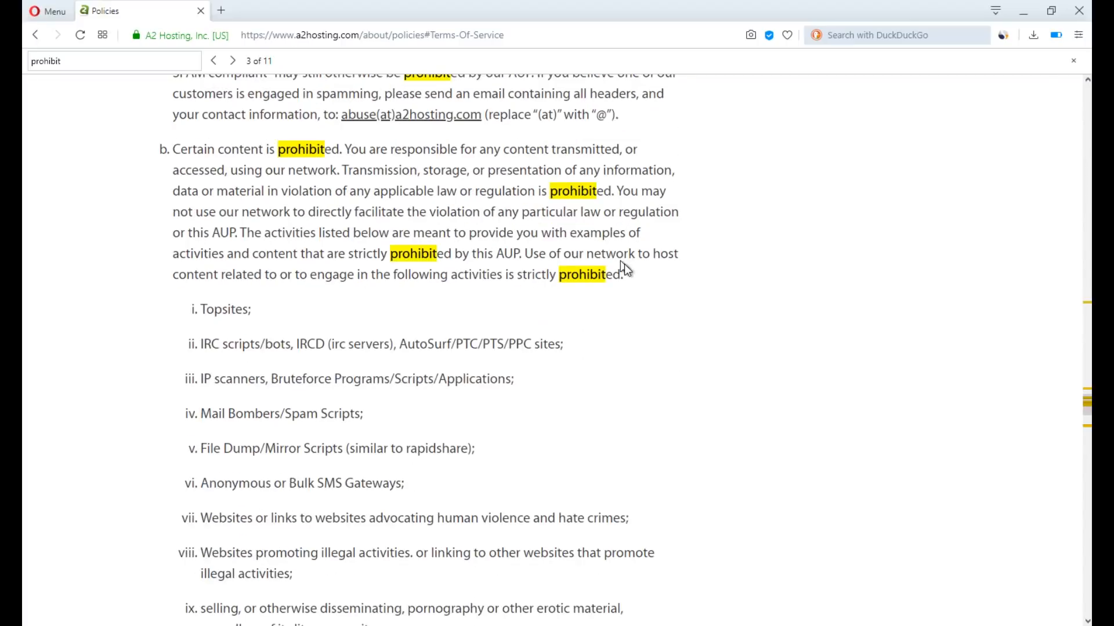
Agree to the Terms of Service and complete the Lite hosting order via PayPal
{"action": "left_click", "coordinate": [121, 13]}
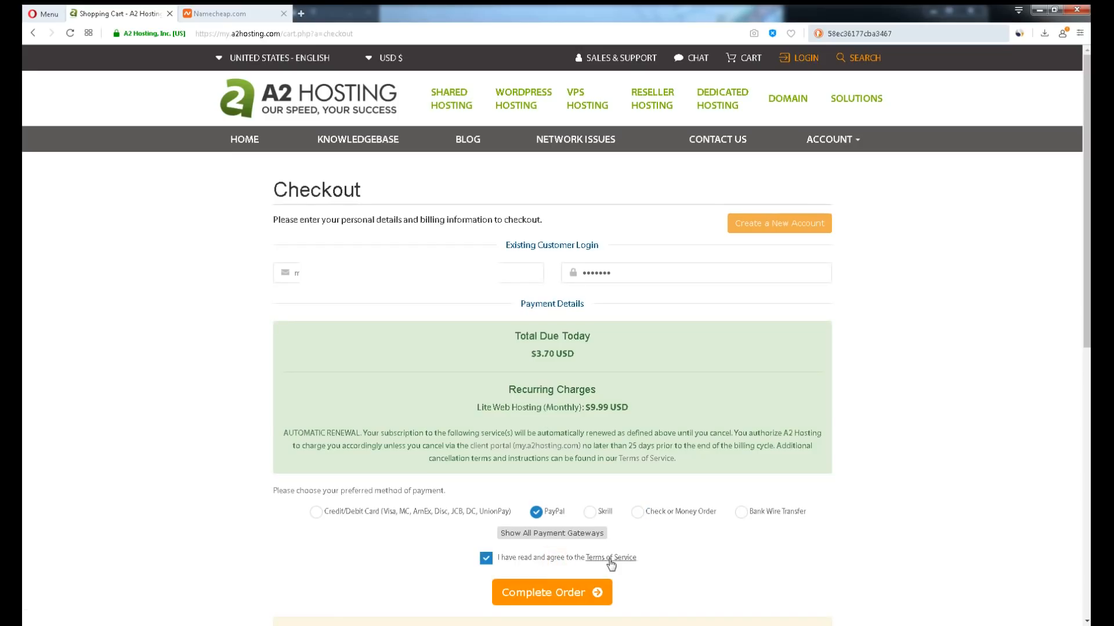
{"action": "left_click", "coordinate": [551, 593]}
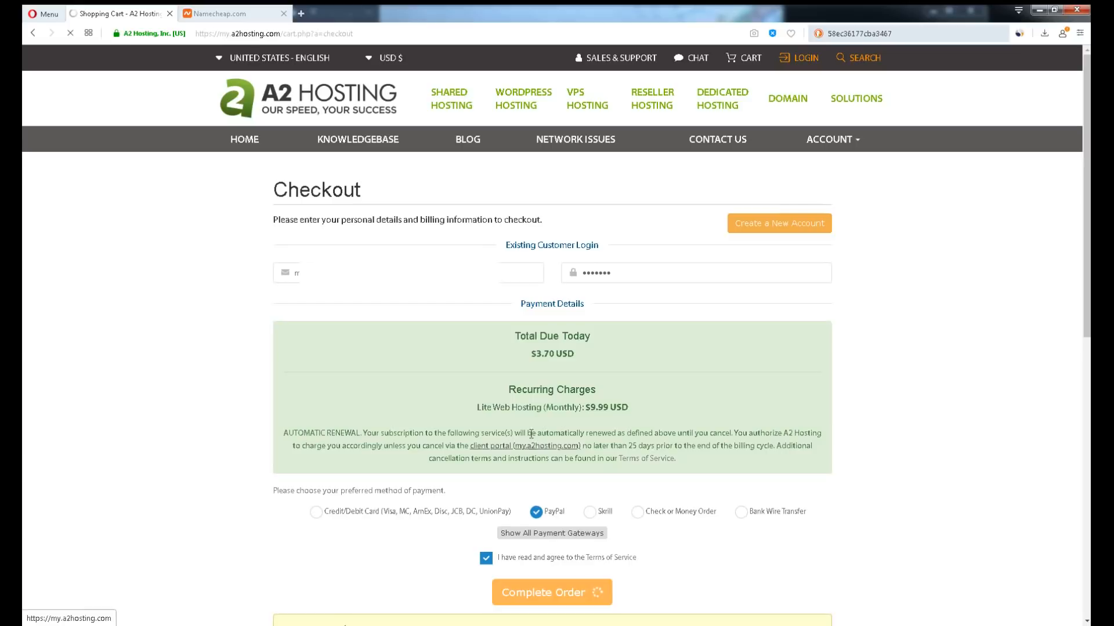
{"action": "left_click", "coordinate": [551, 591]}
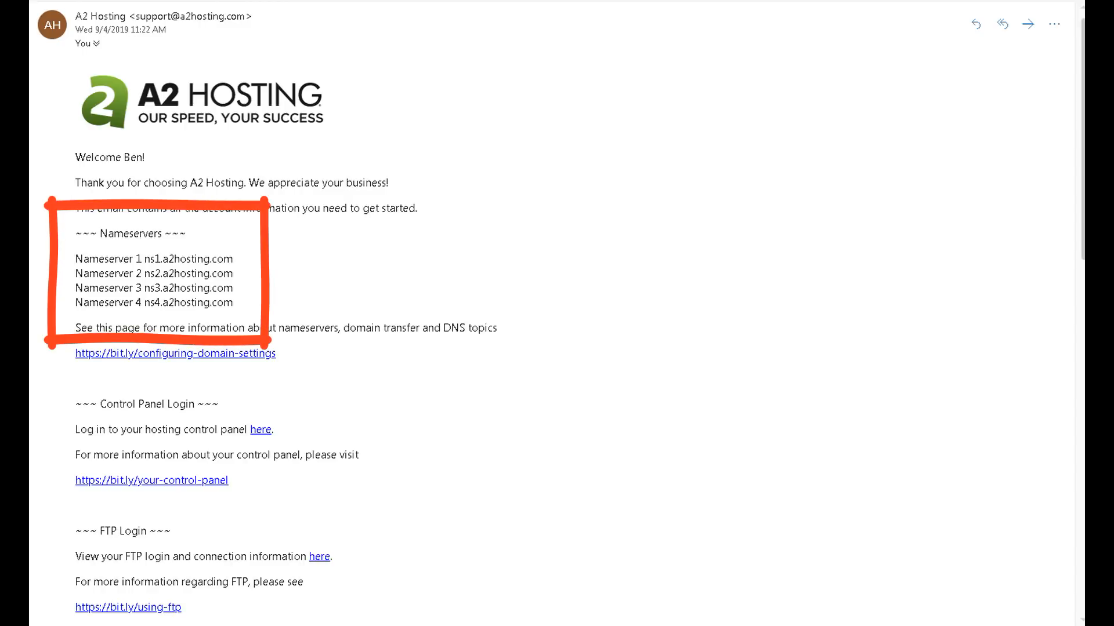
Switch from the A2 welcome email to the Namecheap Domain List tab
{"action": "left_click", "coordinate": [234, 13]}
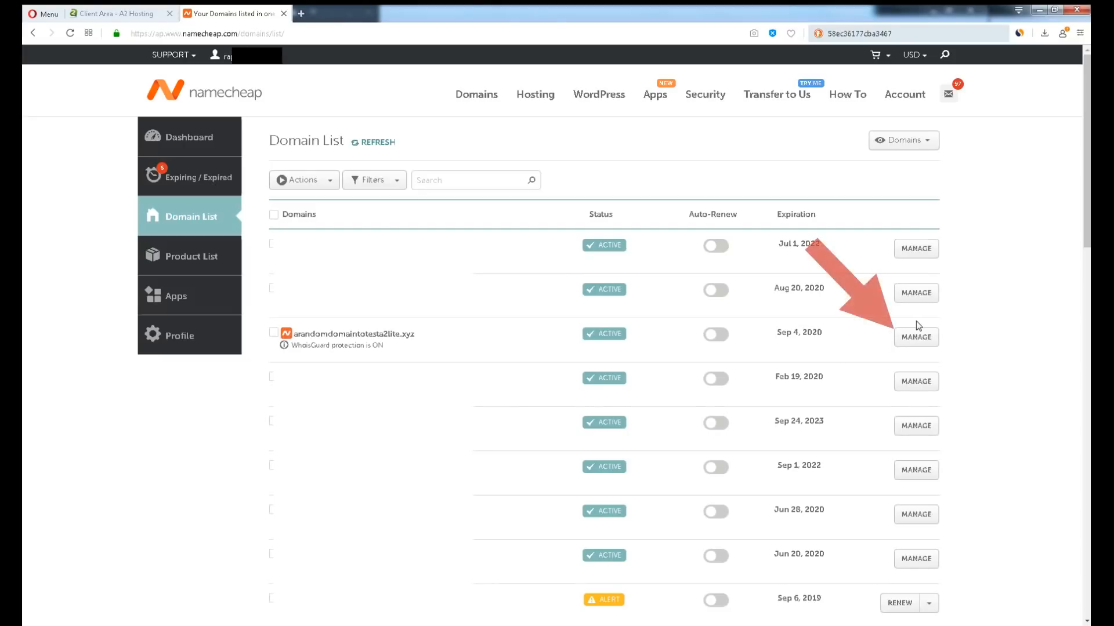
Set the .xyz domain to Custom DNS with ns1–ns4.a2hosting.com and save
{"action": "left_click", "coordinate": [915, 337]}
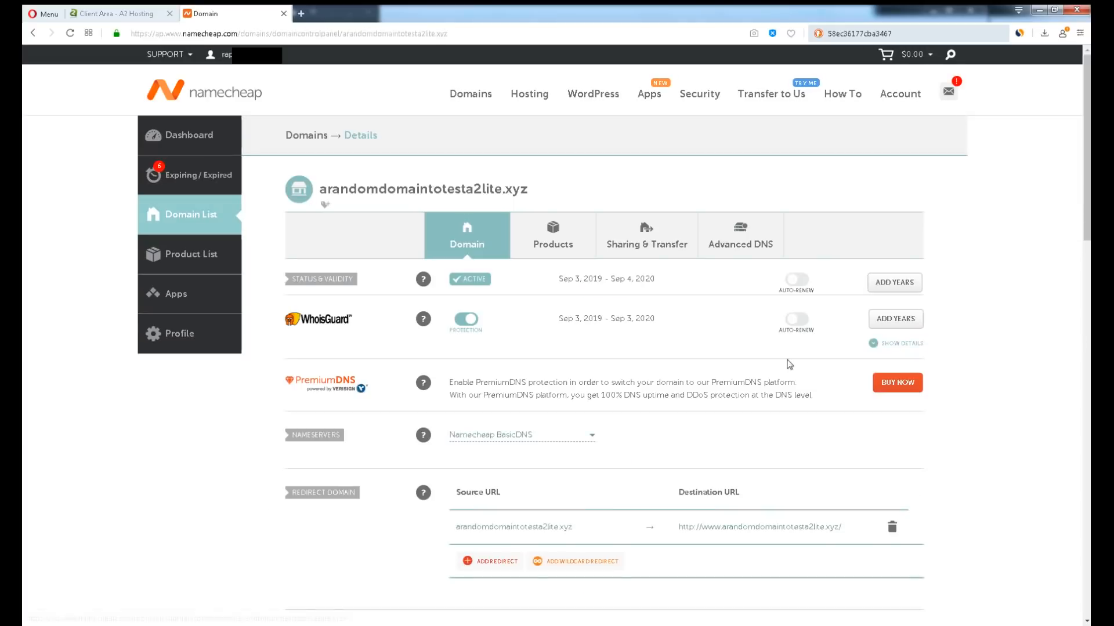
{"action": "left_click", "coordinate": [521, 435]}
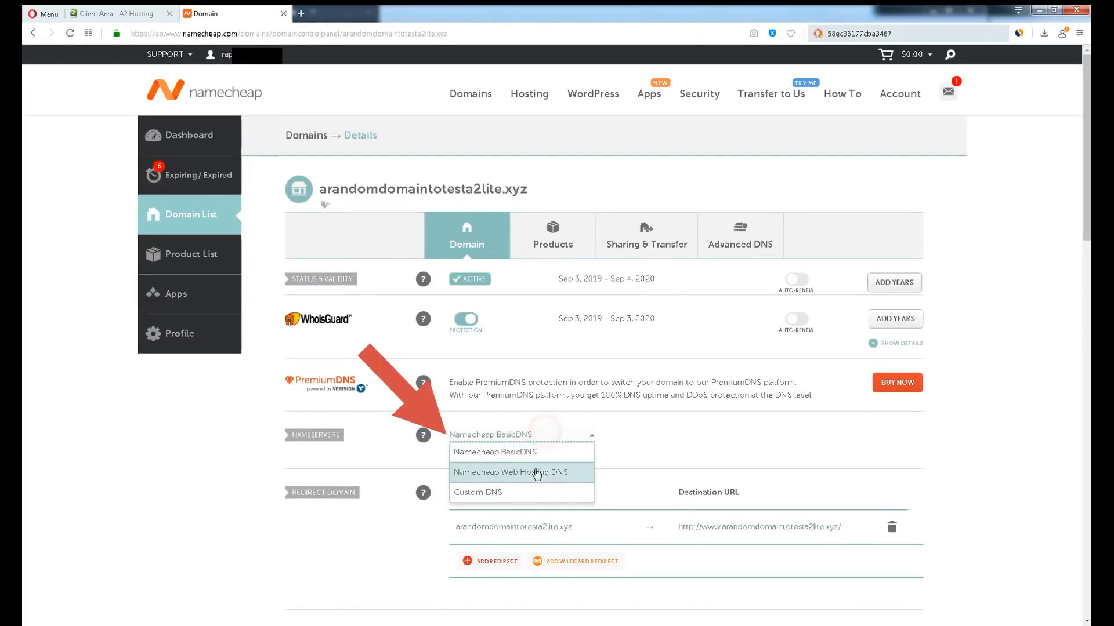
{"action": "left_click", "coordinate": [477, 492]}
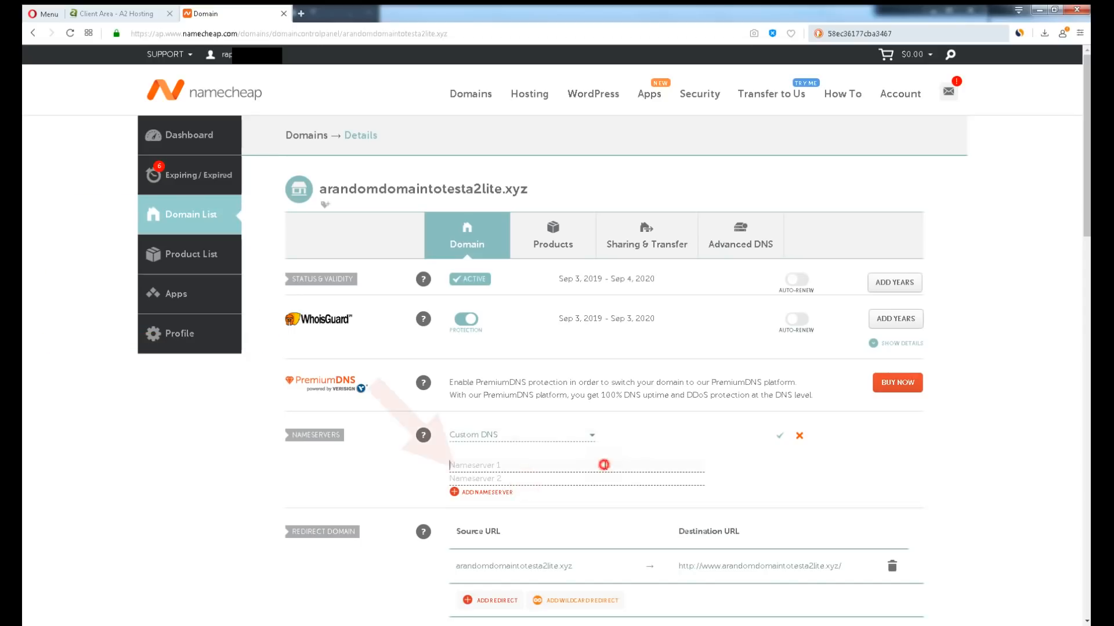
{"action": "left_click", "coordinate": [486, 492]}
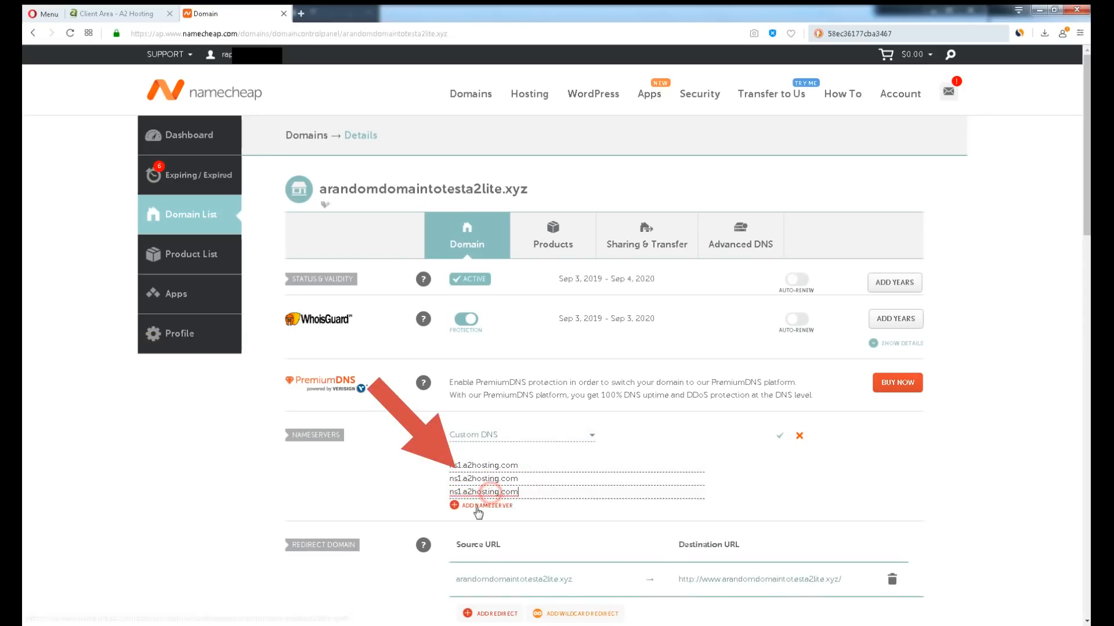
{"action": "left_click", "coordinate": [480, 506]}
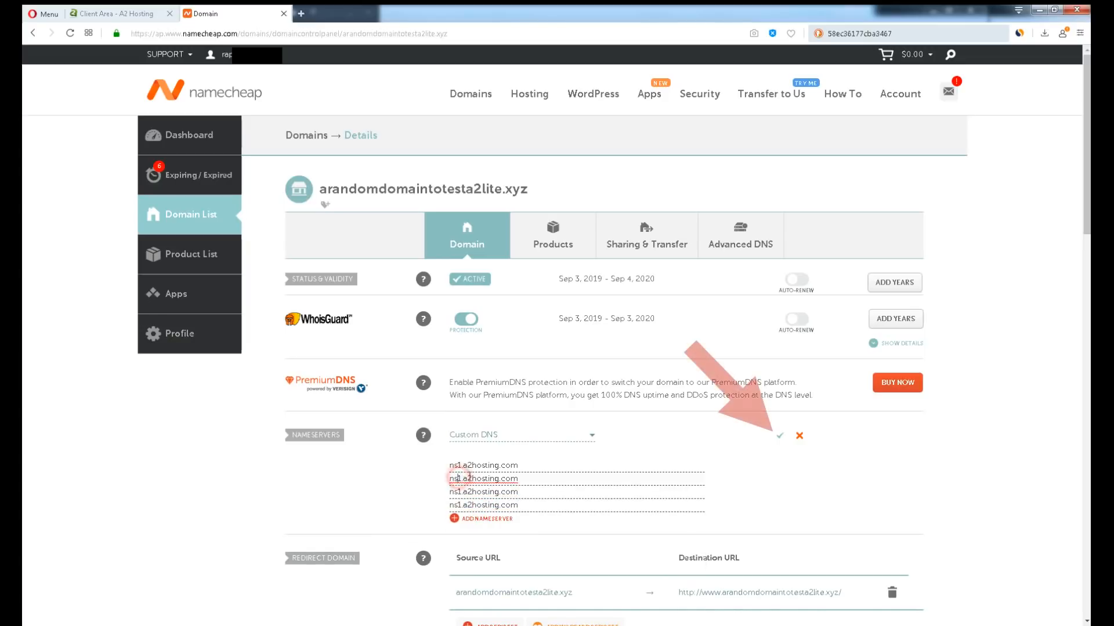
{"action": "left_click", "coordinate": [780, 435]}
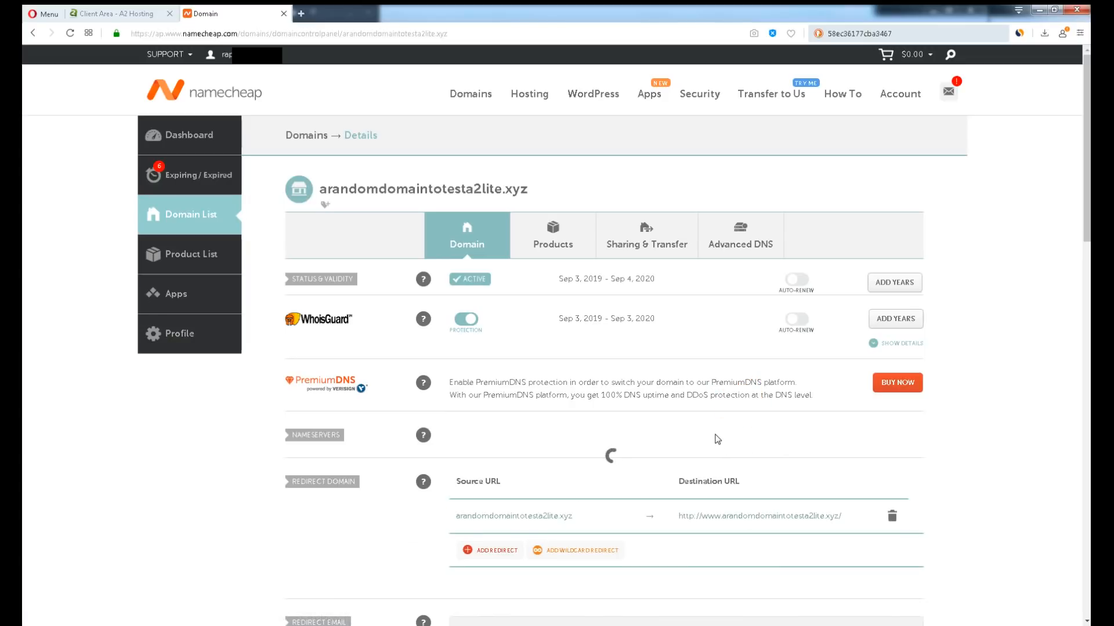
{"action": "mouse_move", "coordinate": [698, 457]}
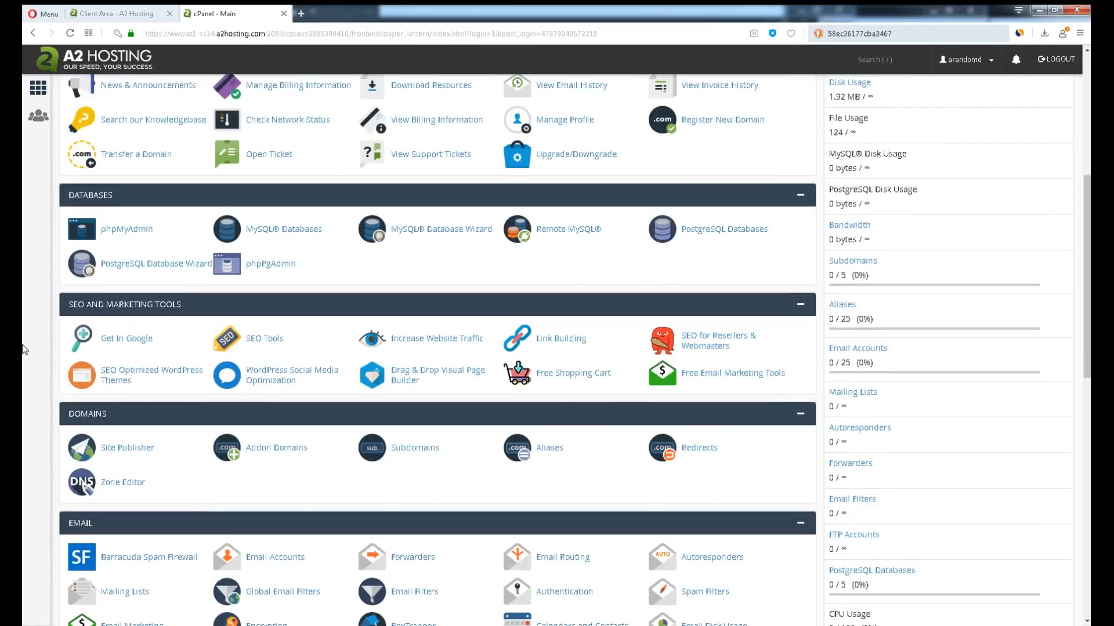
Launch the Softaculous Apps Installer from the cPanel Software section
{"action": "scroll", "scroll_direction": "down", "scroll_amount": 3}
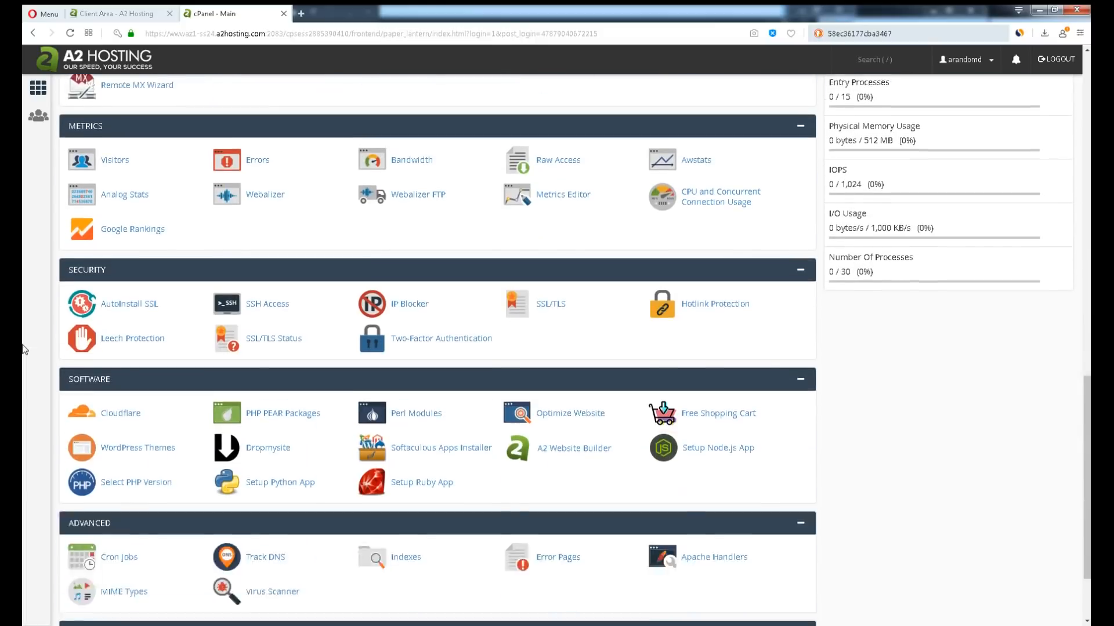
{"action": "scroll", "scroll_direction": "down", "scroll_amount": 3}
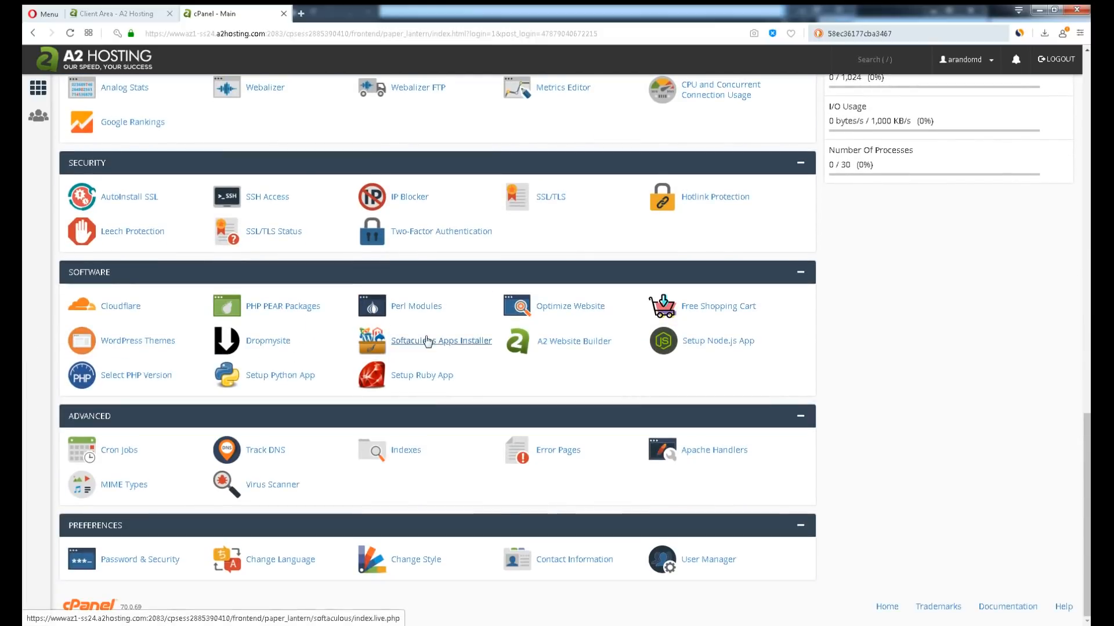
{"action": "left_click", "coordinate": [440, 340]}
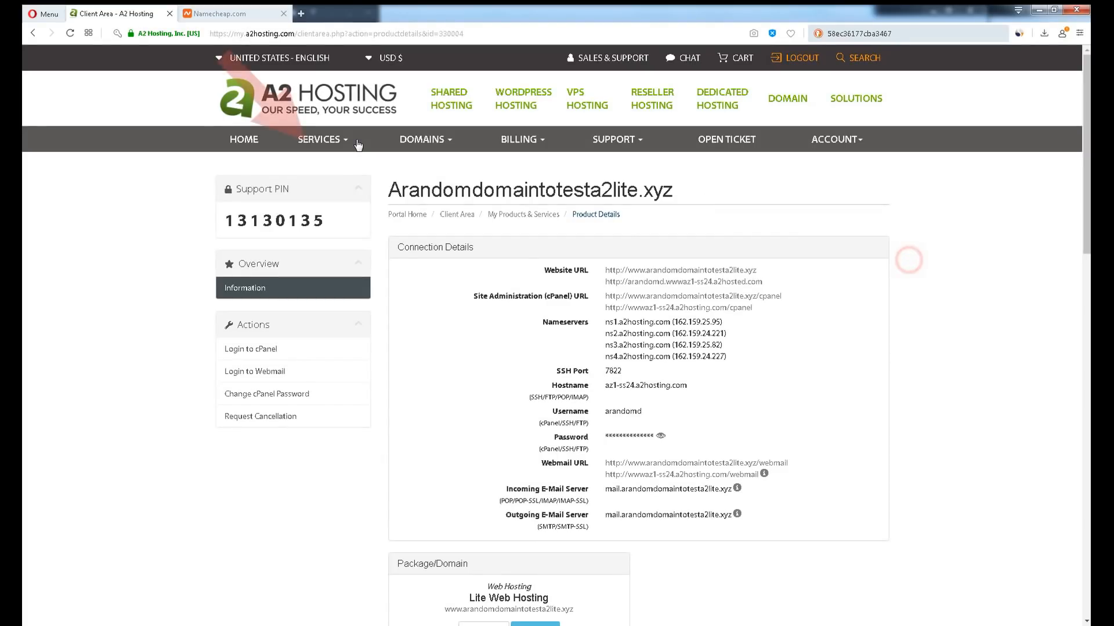
From My Services, open the cPanel URL in a new tab and copy the revealed password
{"action": "left_click", "coordinate": [319, 139]}
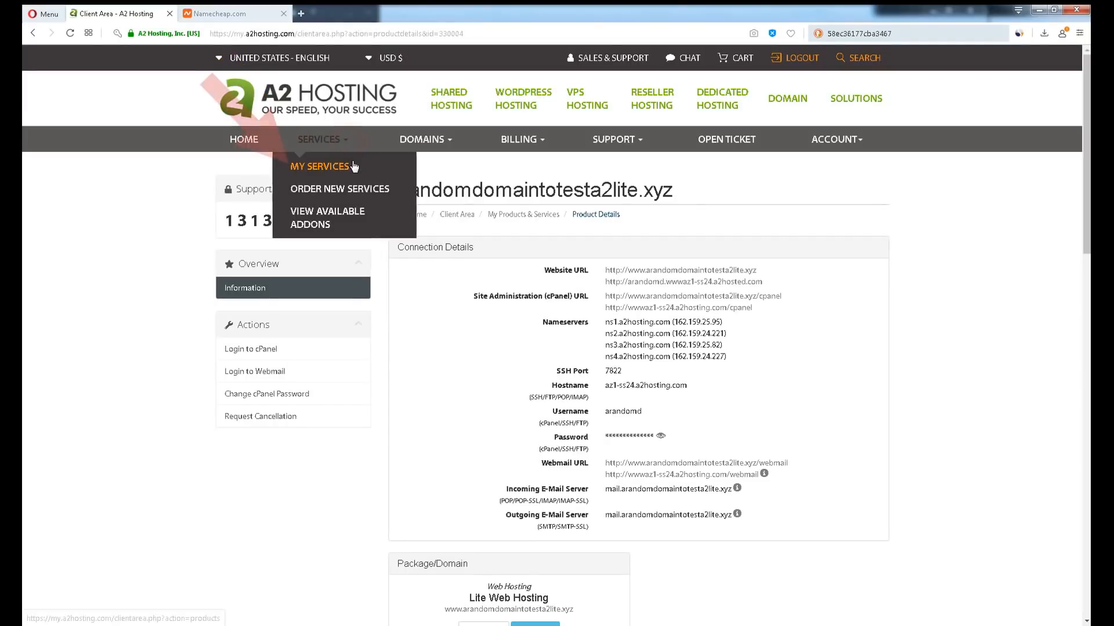
{"action": "left_click", "coordinate": [320, 166]}
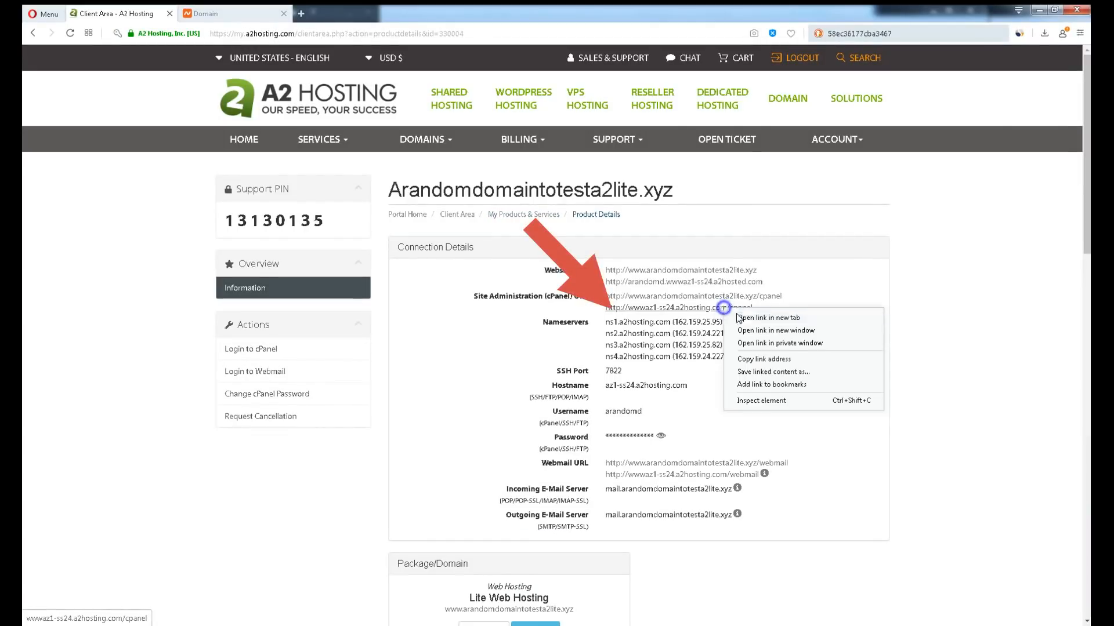
{"action": "left_click", "coordinate": [768, 317]}
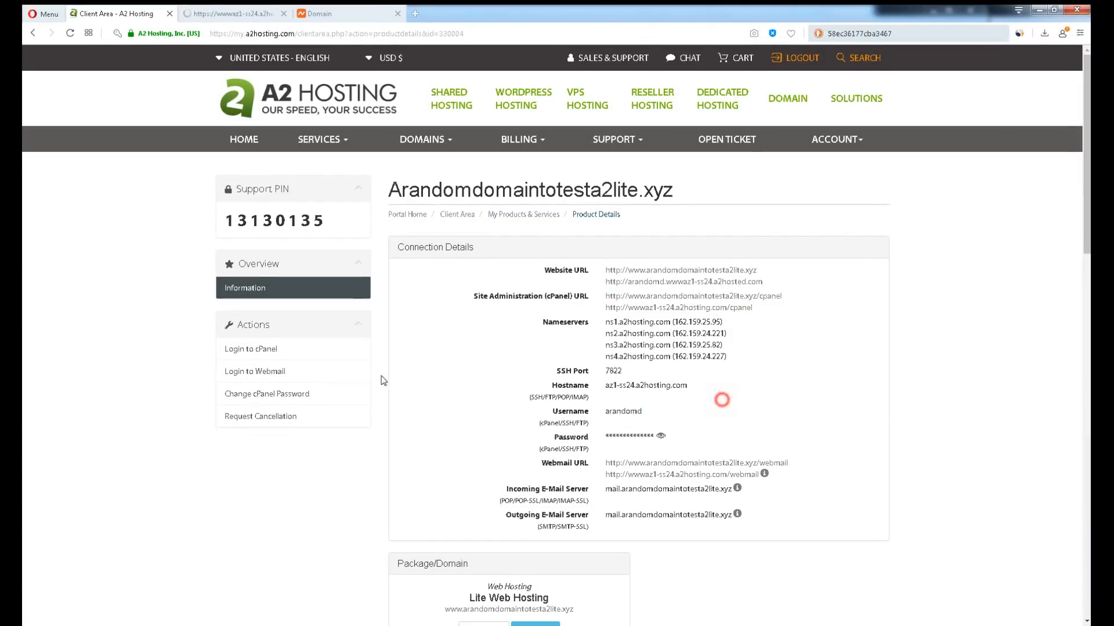
{"action": "left_click", "coordinate": [661, 436]}
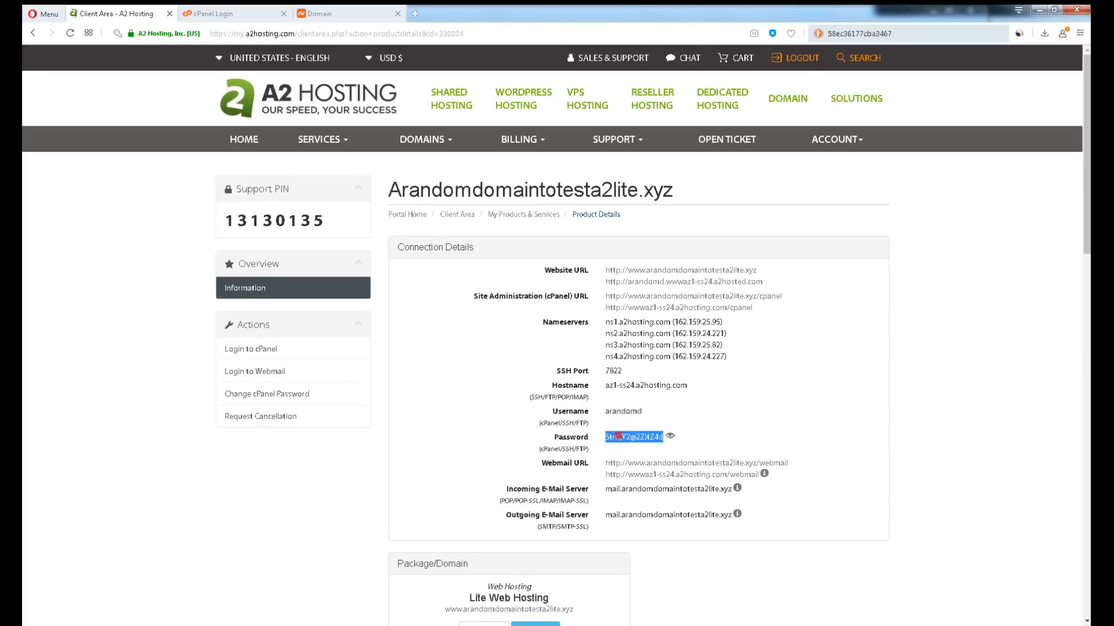
{"action": "left_click", "coordinate": [250, 349]}
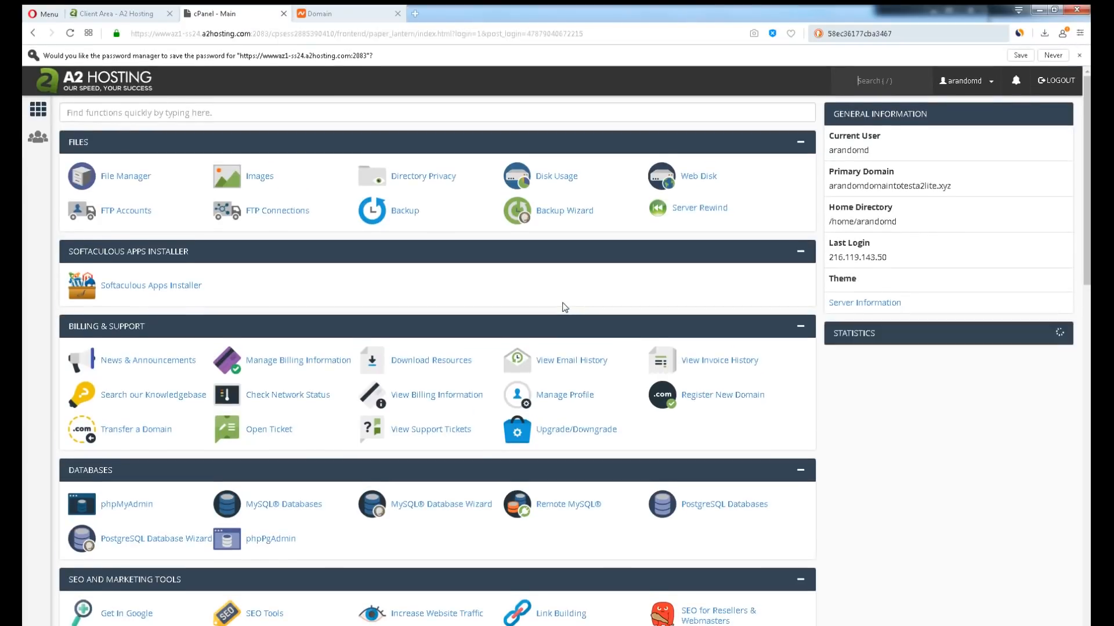
Decline the password-save prompt and launch Softaculous Apps Installer from Software
{"action": "left_click", "coordinate": [151, 285]}
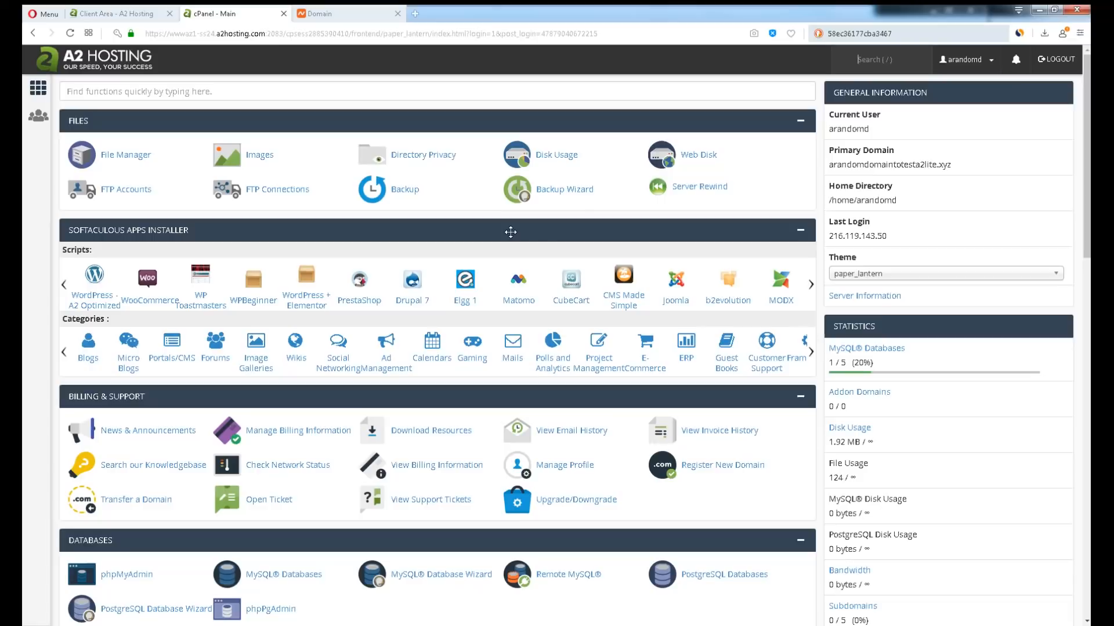
{"action": "left_click", "coordinate": [382, 12]}
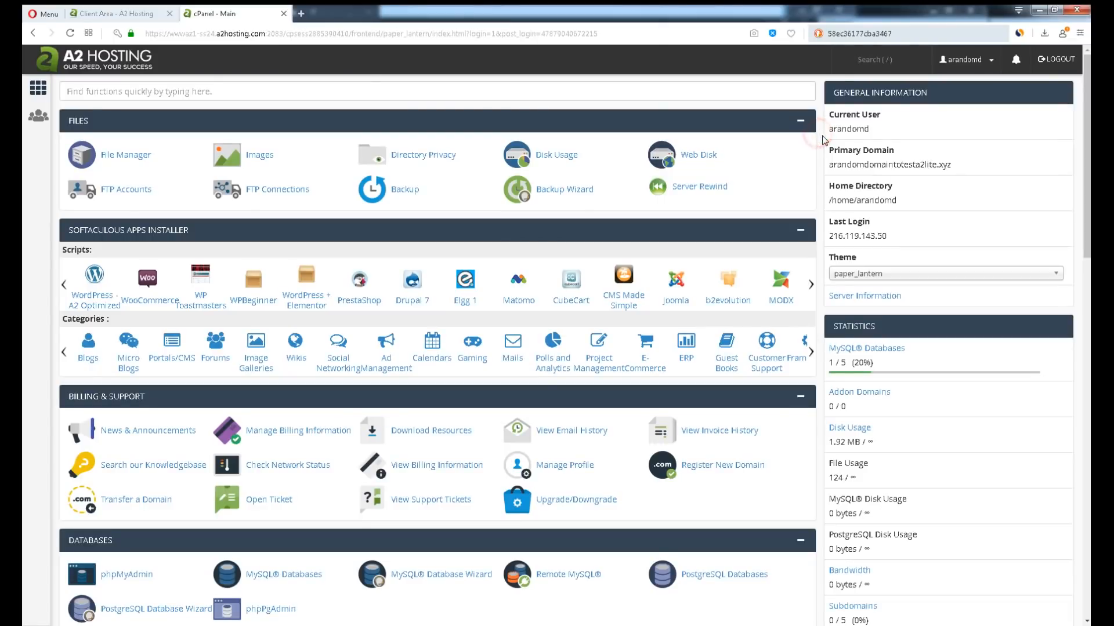
{"action": "scroll", "scroll_direction": "down", "scroll_amount": 3}
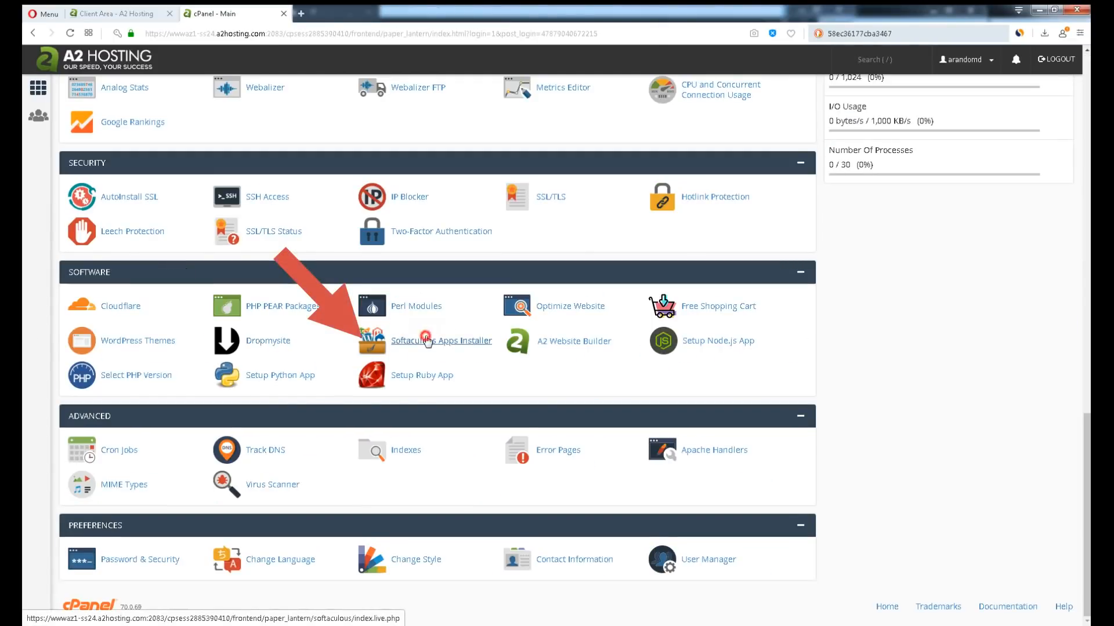
{"action": "left_click", "coordinate": [442, 340]}
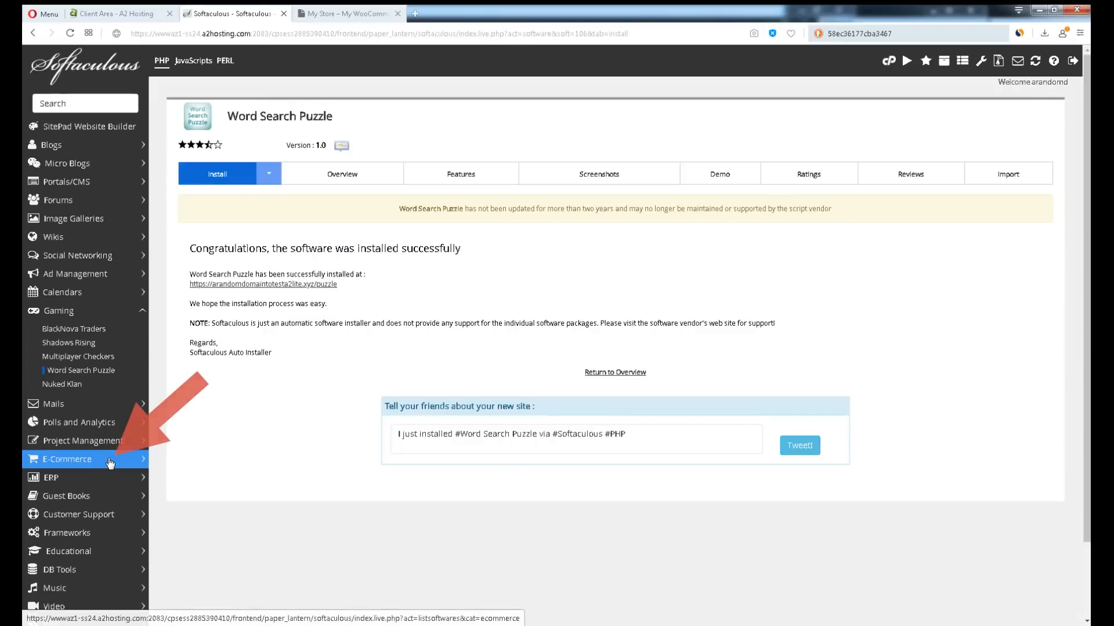
Choose OpenCart under E-Commerce scripts and start Install Now
{"action": "left_click", "coordinate": [67, 459]}
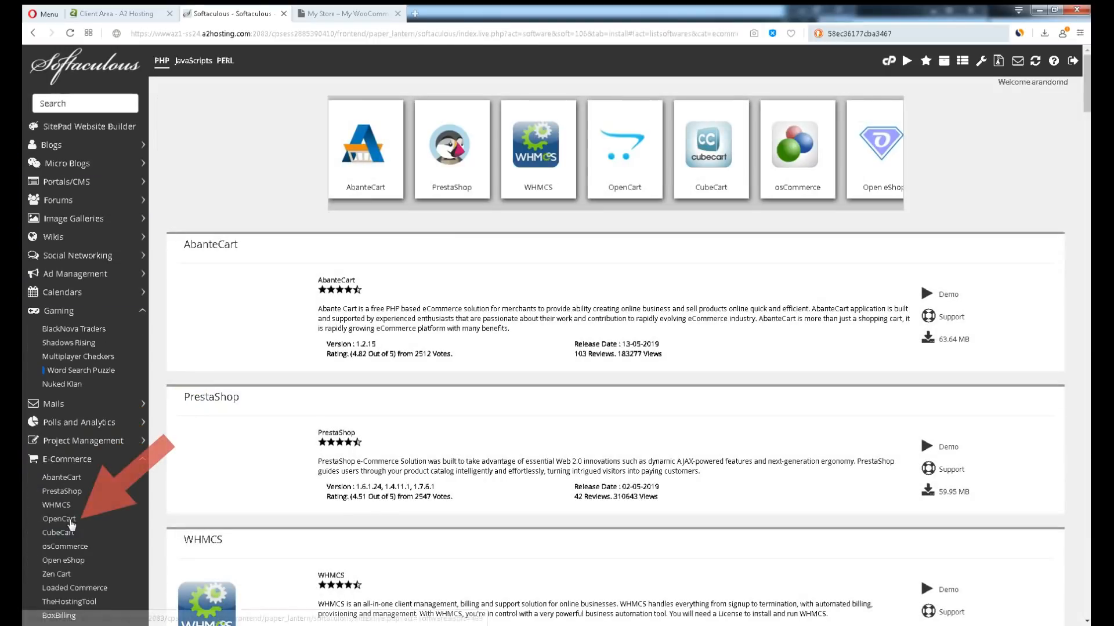
{"action": "left_click", "coordinate": [58, 518]}
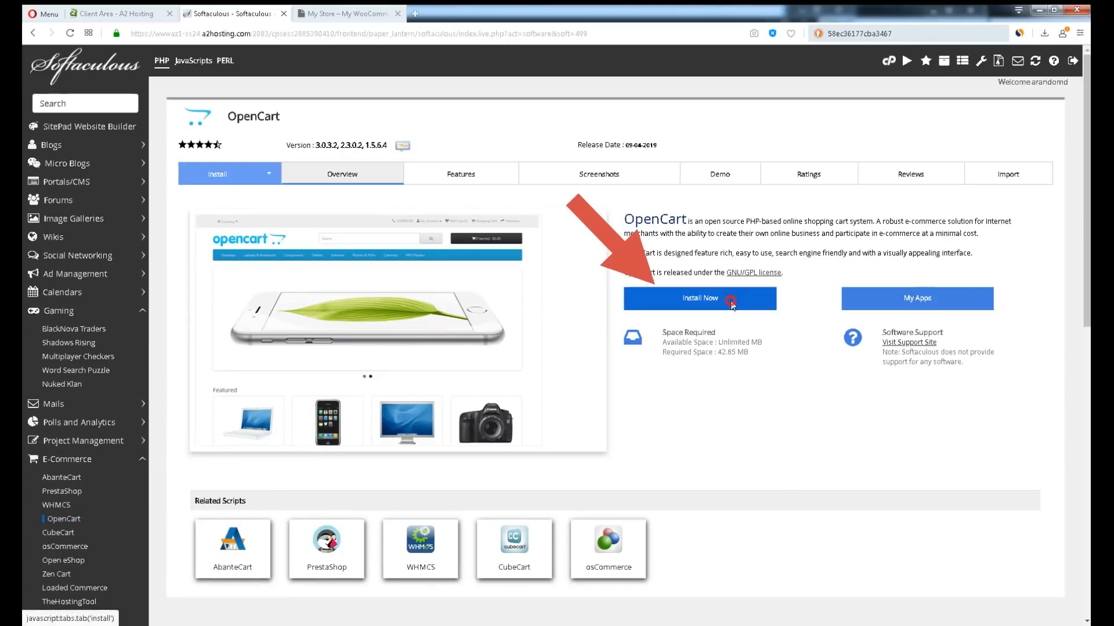
{"action": "left_click", "coordinate": [698, 298]}
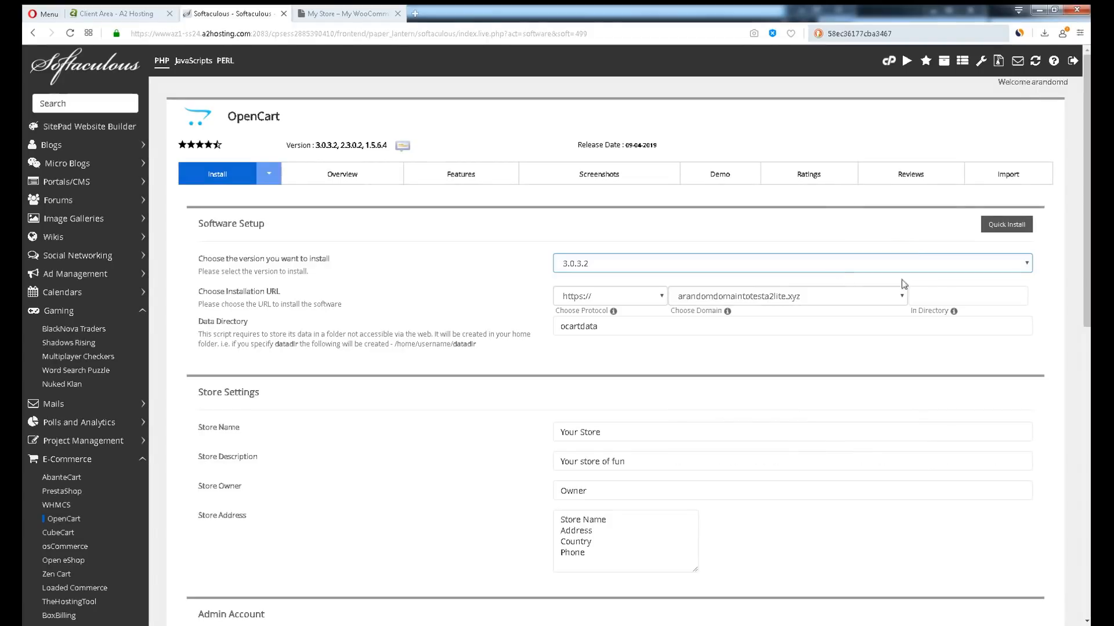
Install OpenCart into the 'shop' directory with the admin account and submit
{"action": "type", "text": "shop"}
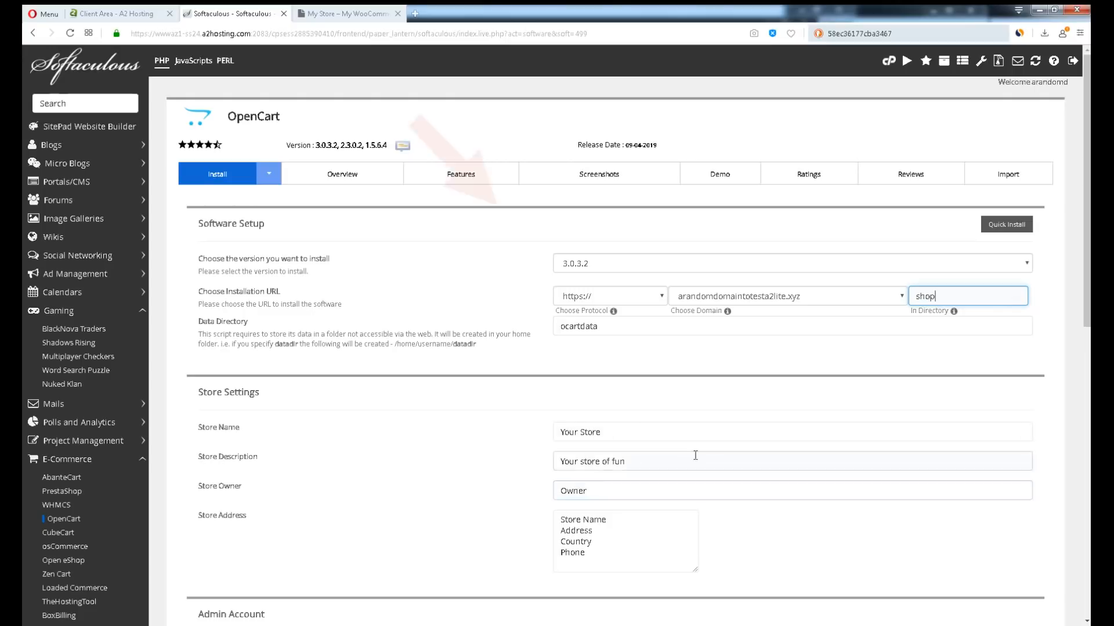
{"action": "scroll", "scroll_direction": "down", "scroll_amount": 3}
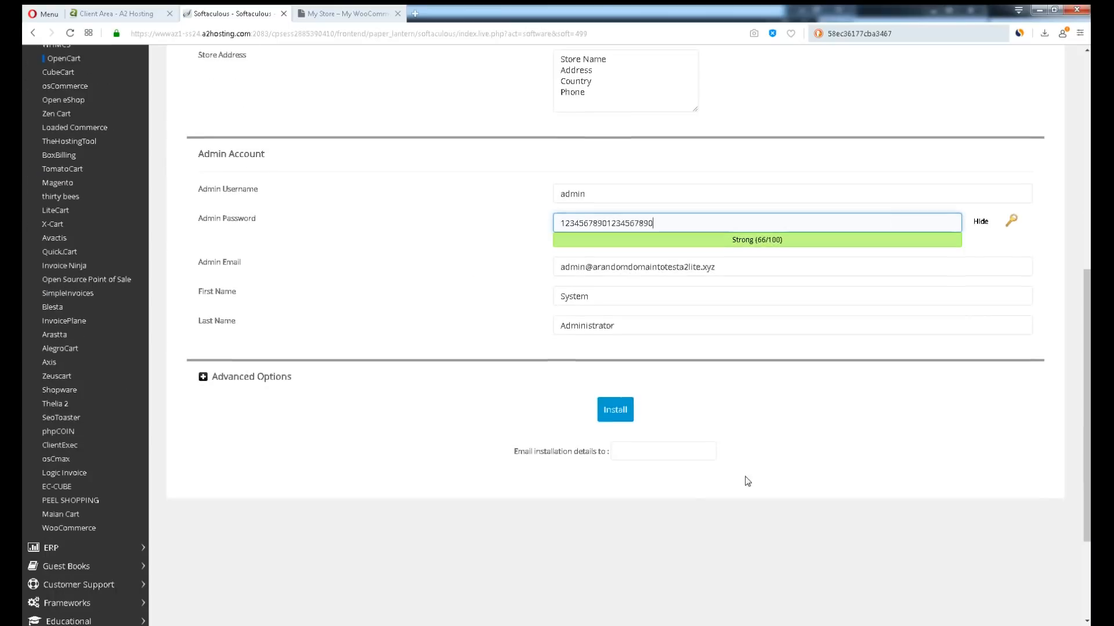
{"action": "left_click", "coordinate": [613, 409]}
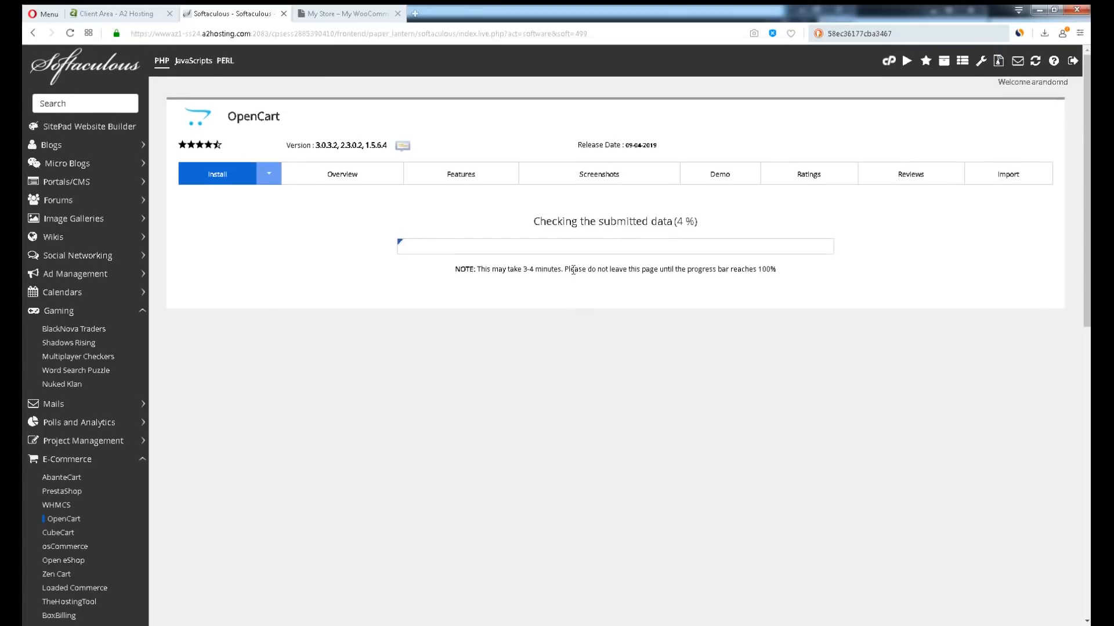